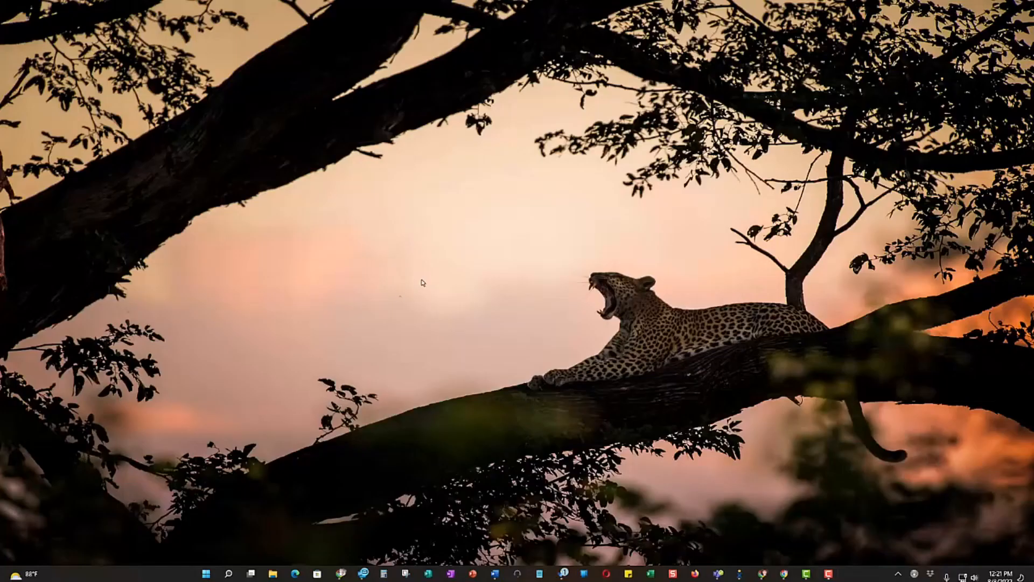
pyautogui.moveTo(376, 411)
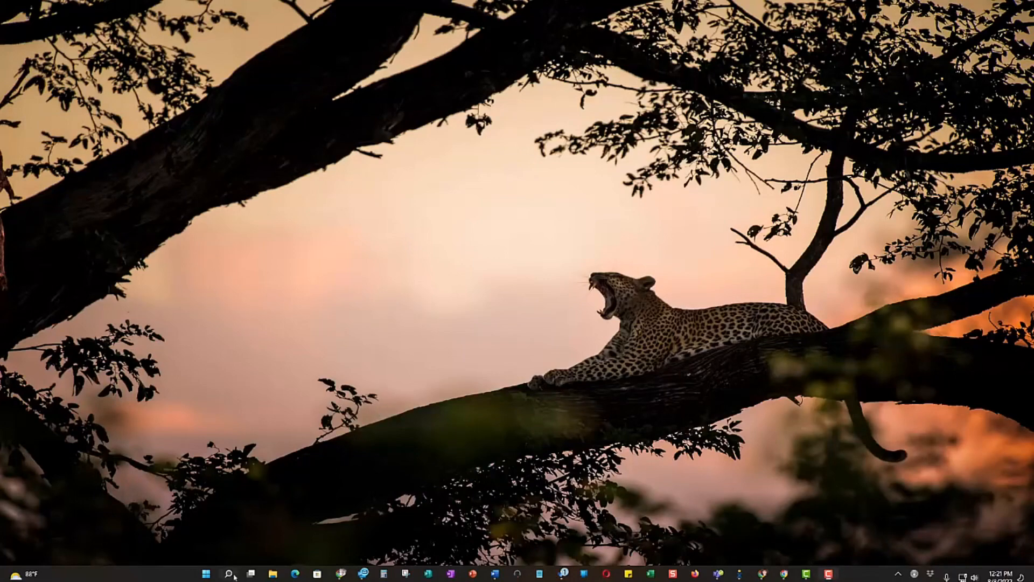
# - Search the Start menu for Snipping Tool and launch it
pyautogui.click(229, 573)
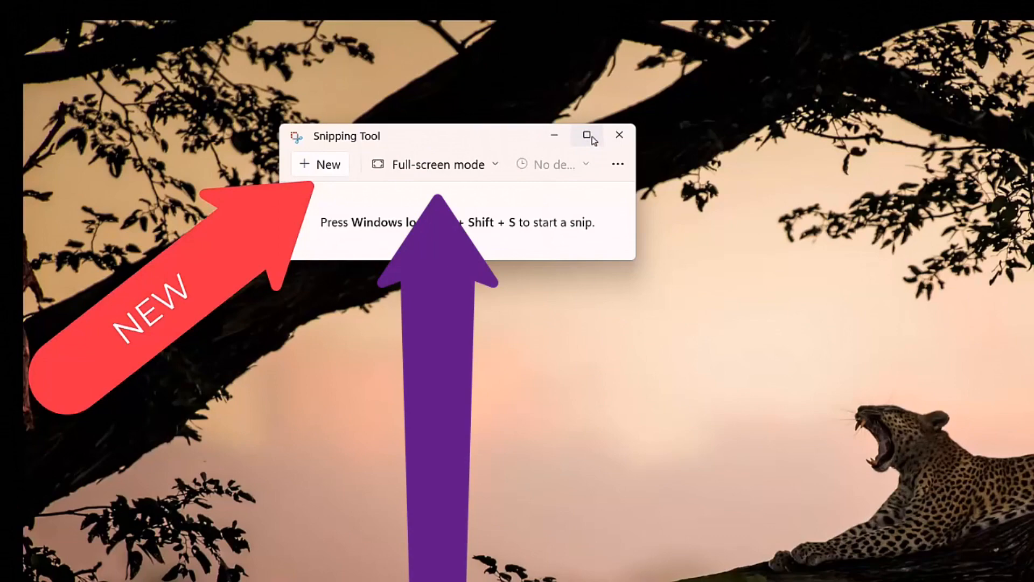
# - Take a full-screen snip of both monitors and begin saving it
pyautogui.click(587, 135)
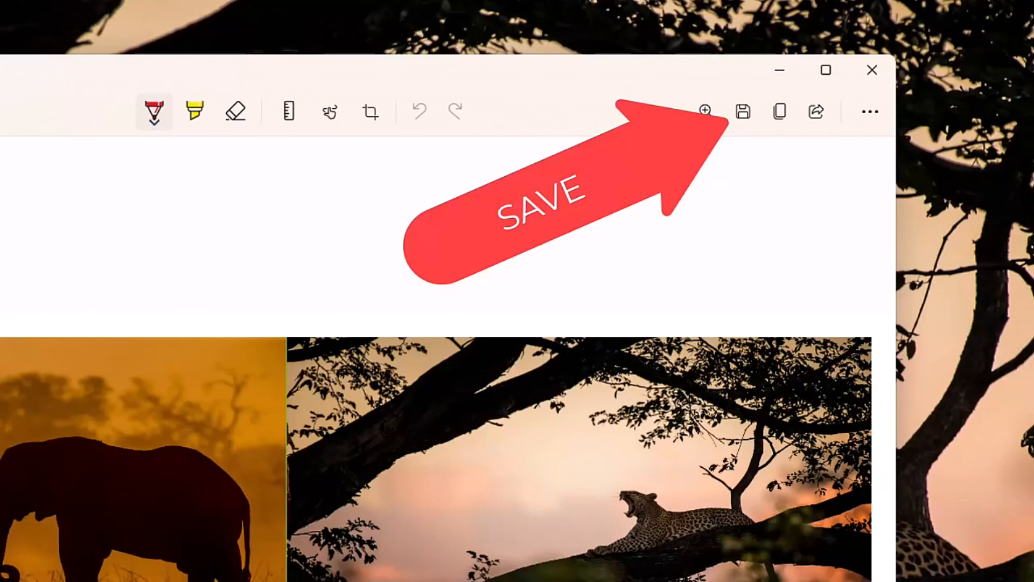
pyautogui.click(743, 111)
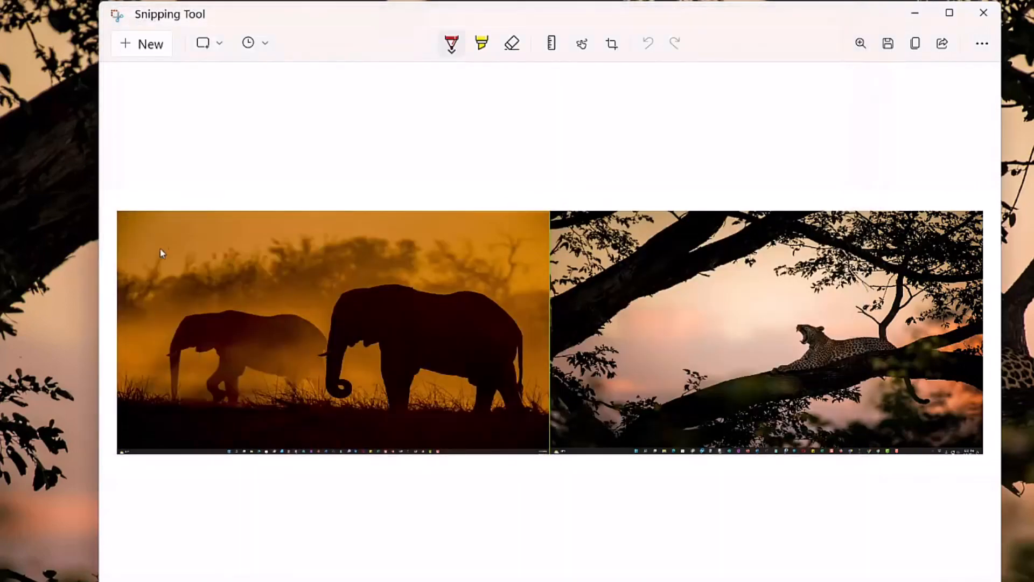
# - Open the 4KCC site in Firefox and take a rectangular snip of its summer hours
pyautogui.click(219, 42)
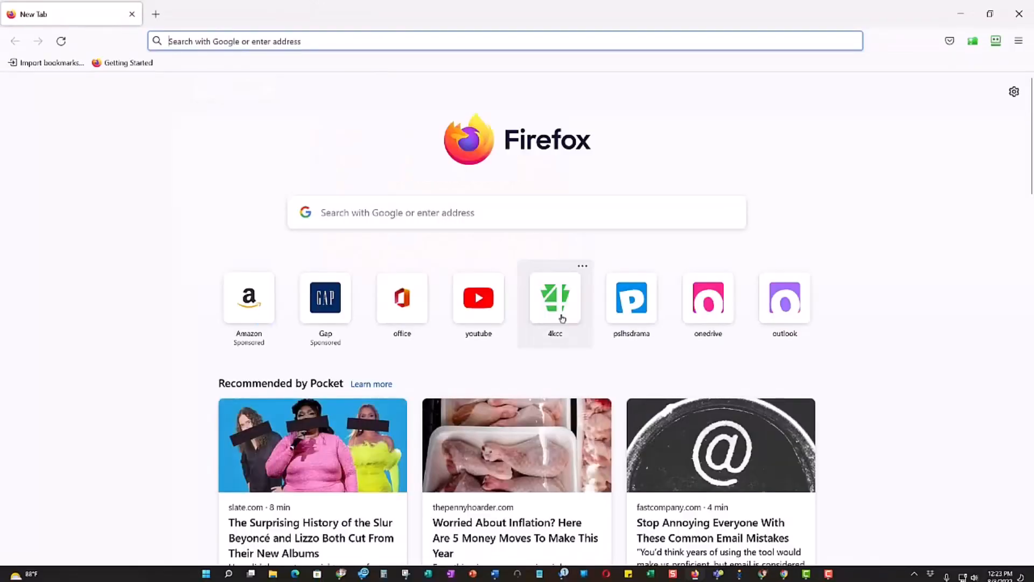
pyautogui.click(555, 297)
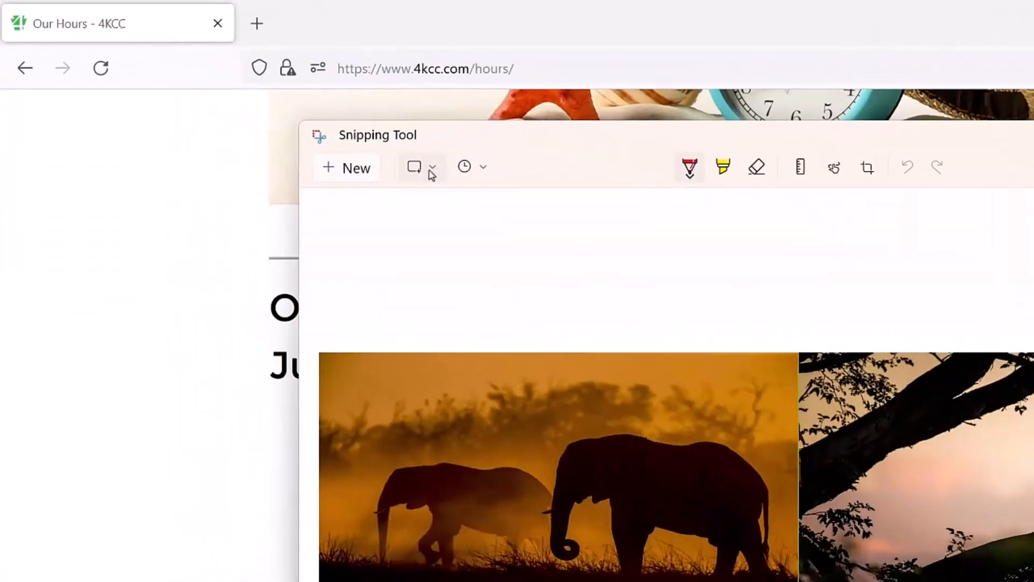
pyautogui.click(432, 167)
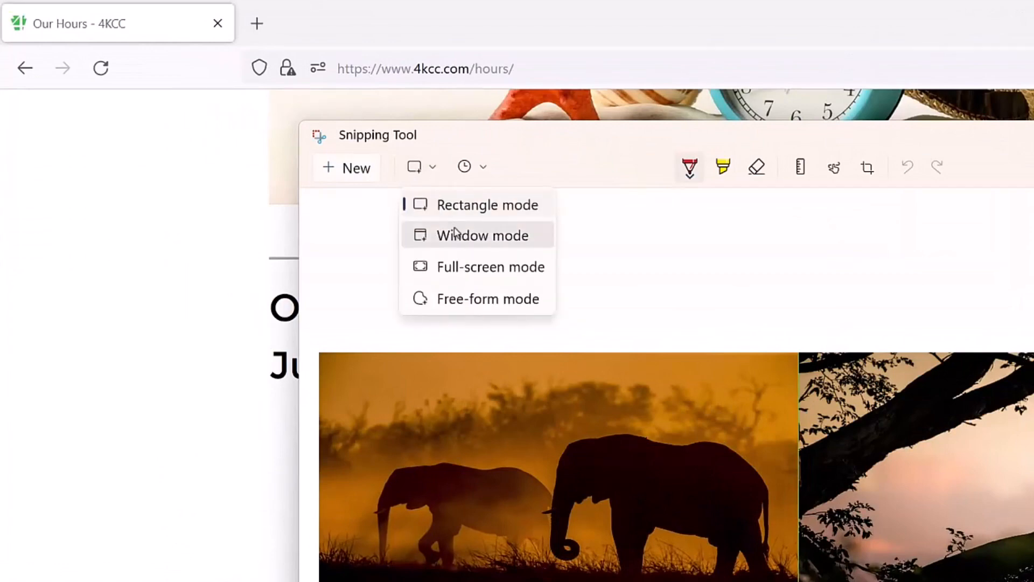
pyautogui.moveTo(468, 210)
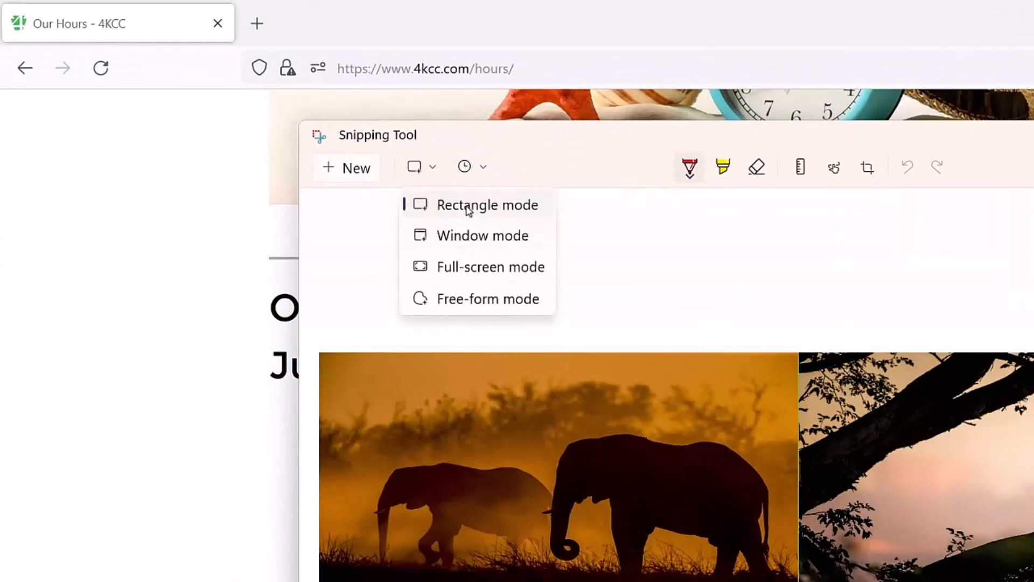
pyautogui.click(487, 205)
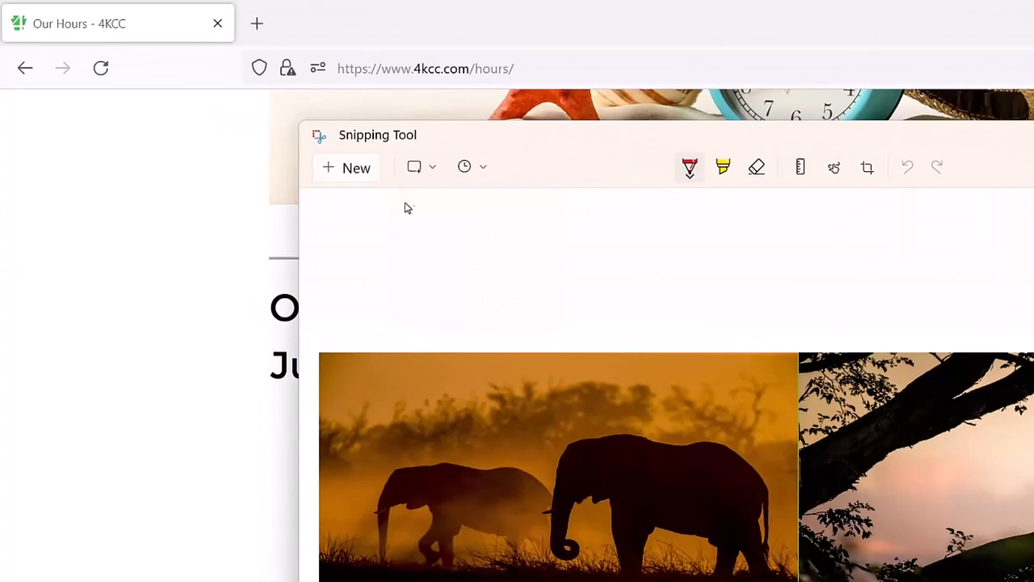
pyautogui.click(346, 168)
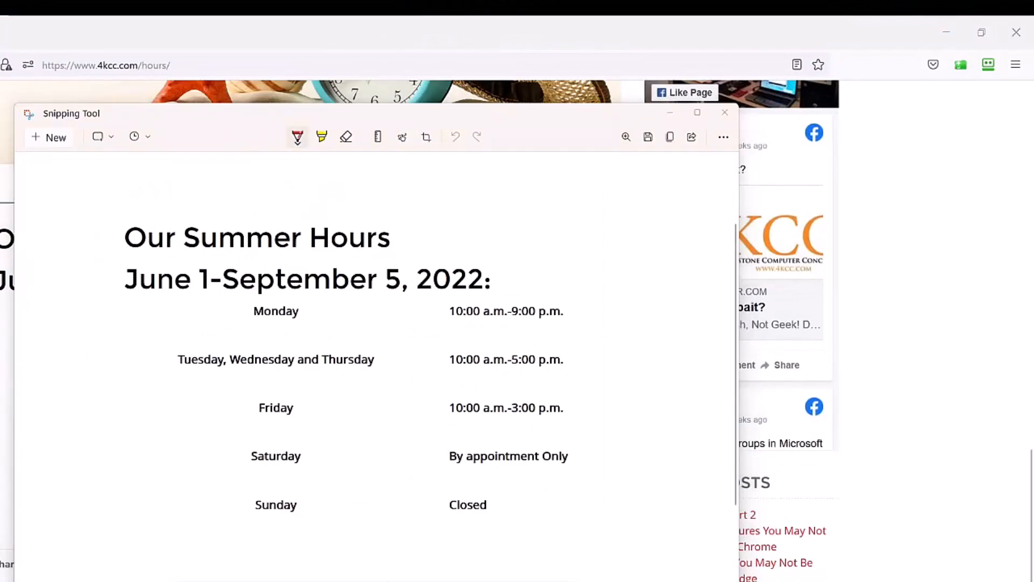
# - Save the summer hours snip to Downloads with an edited file name
pyautogui.click(648, 136)
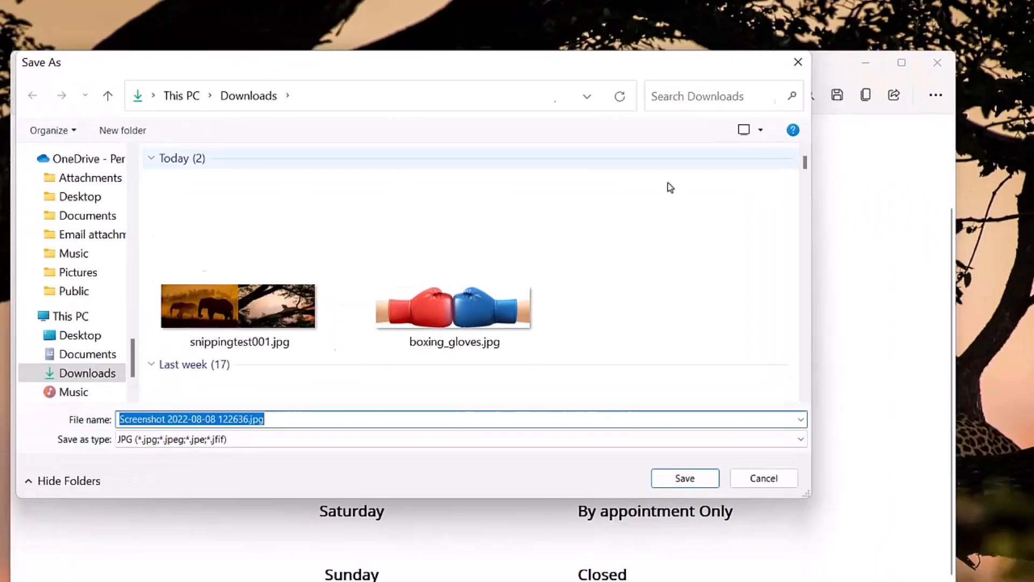
pyautogui.click(238, 306)
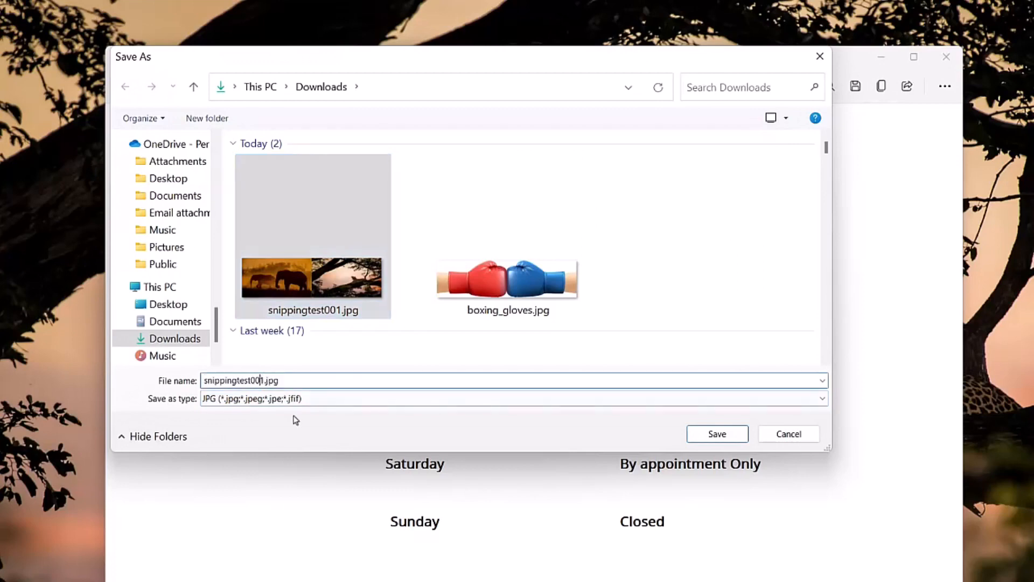
pyautogui.click(716, 434)
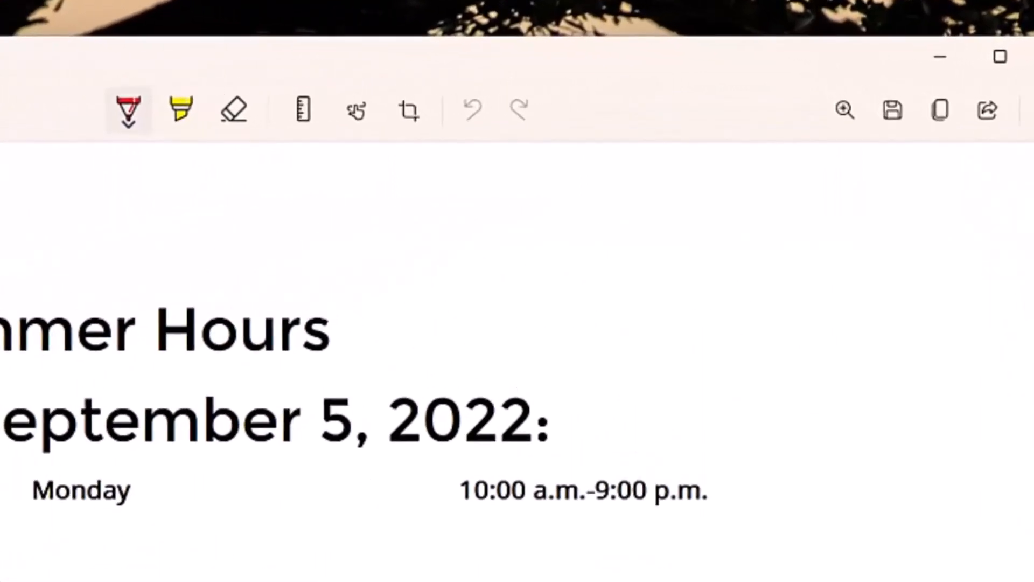
# - Circle the title in green ballpoint, then Tuesday–Thursday in size-23 blue
pyautogui.click(128, 109)
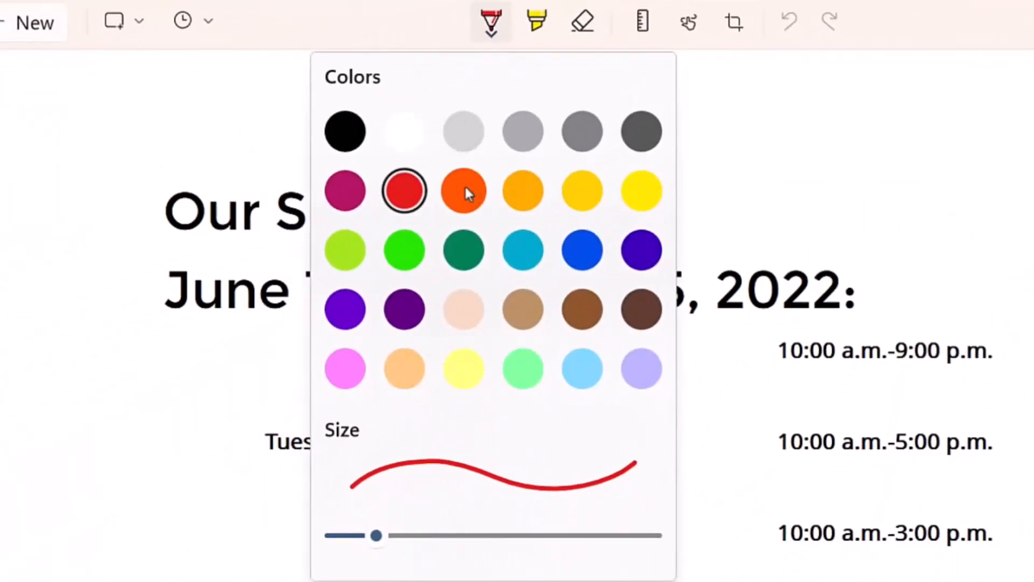
pyautogui.moveTo(375, 209)
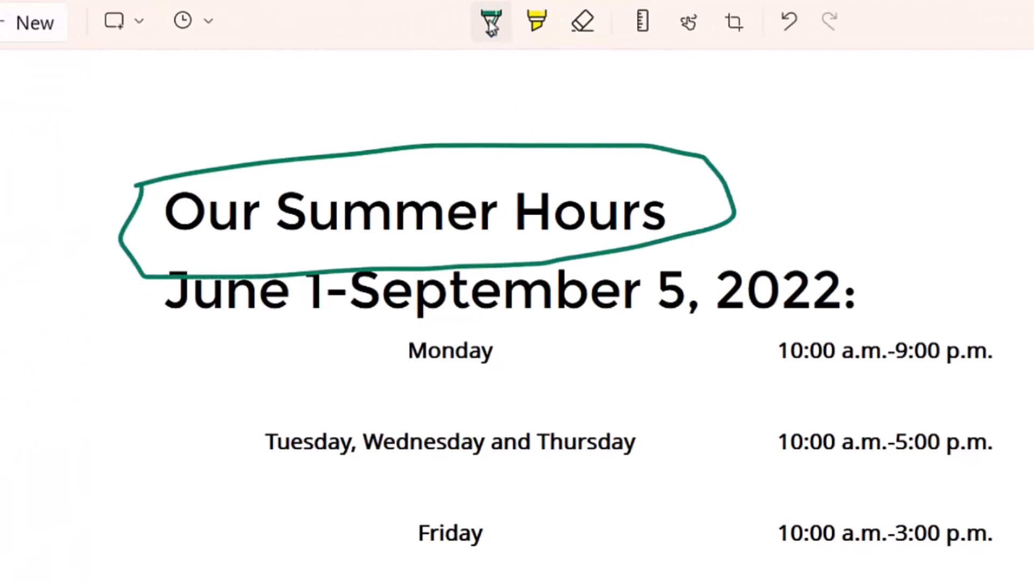
pyautogui.click(490, 22)
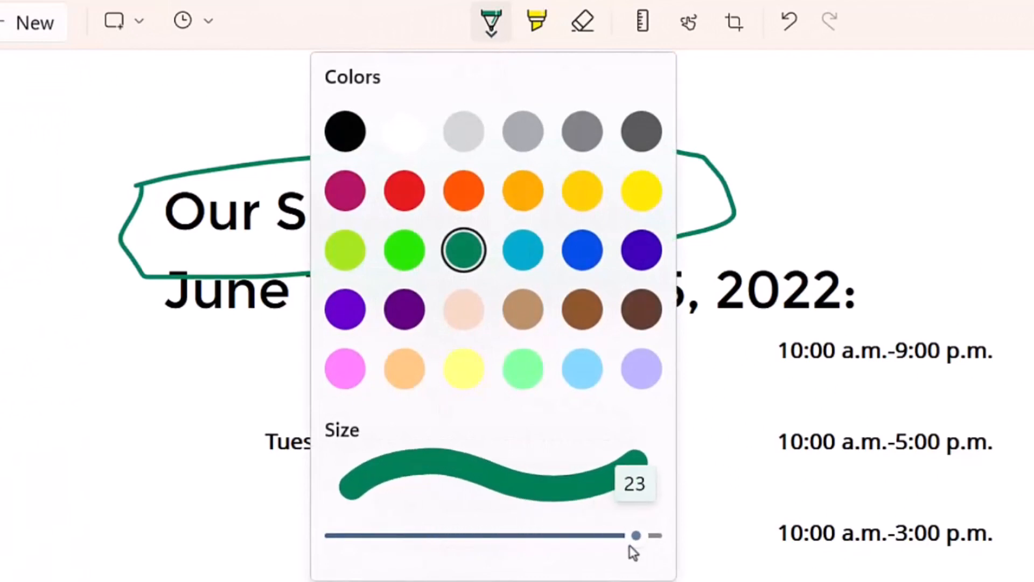
pyautogui.click(491, 22)
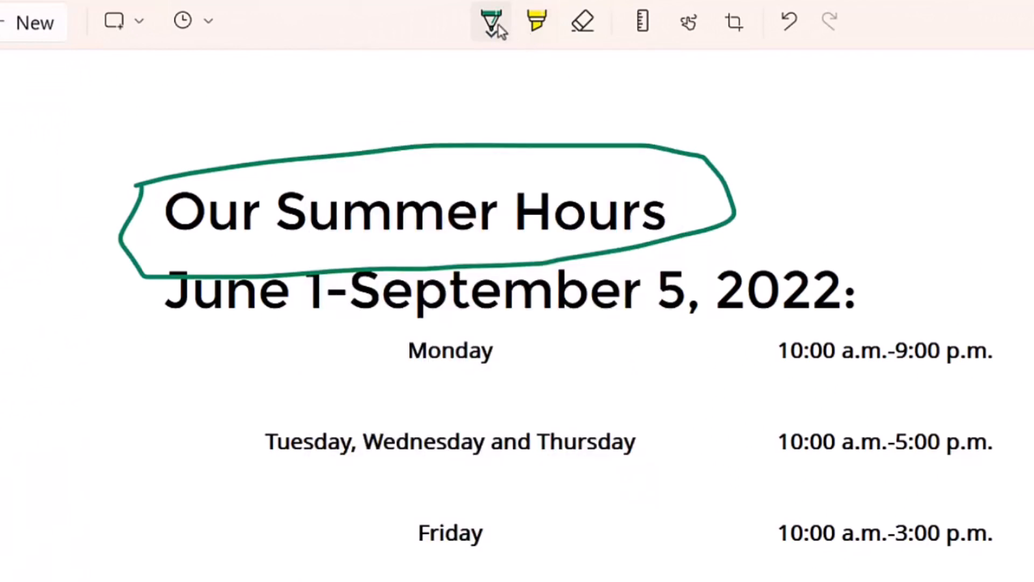
pyautogui.click(490, 22)
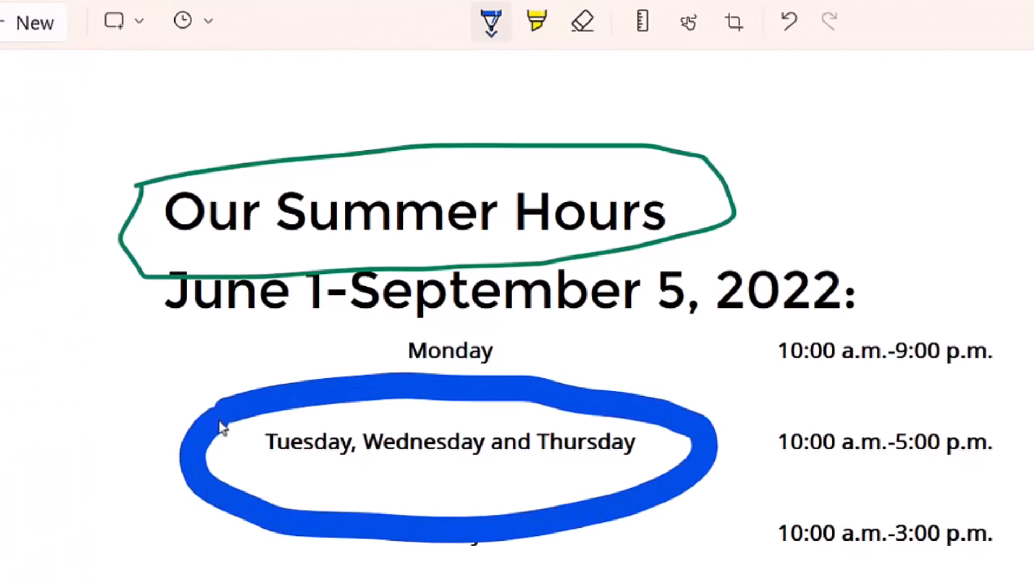
pyautogui.moveTo(330, 320)
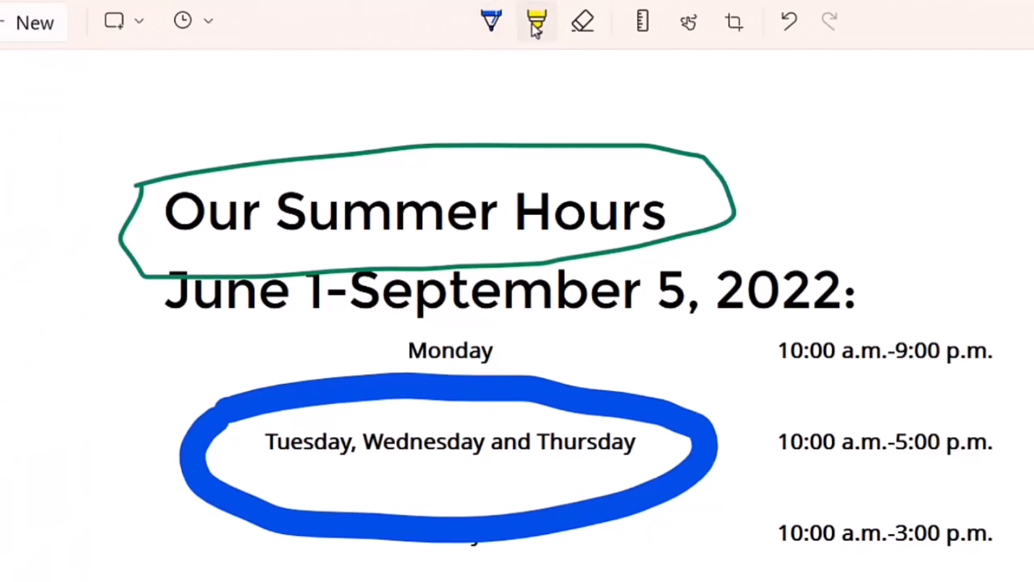
# - Highlight Monday's hours in red-orange and Tuesday–Thursday's hours in yellow
pyautogui.click(535, 21)
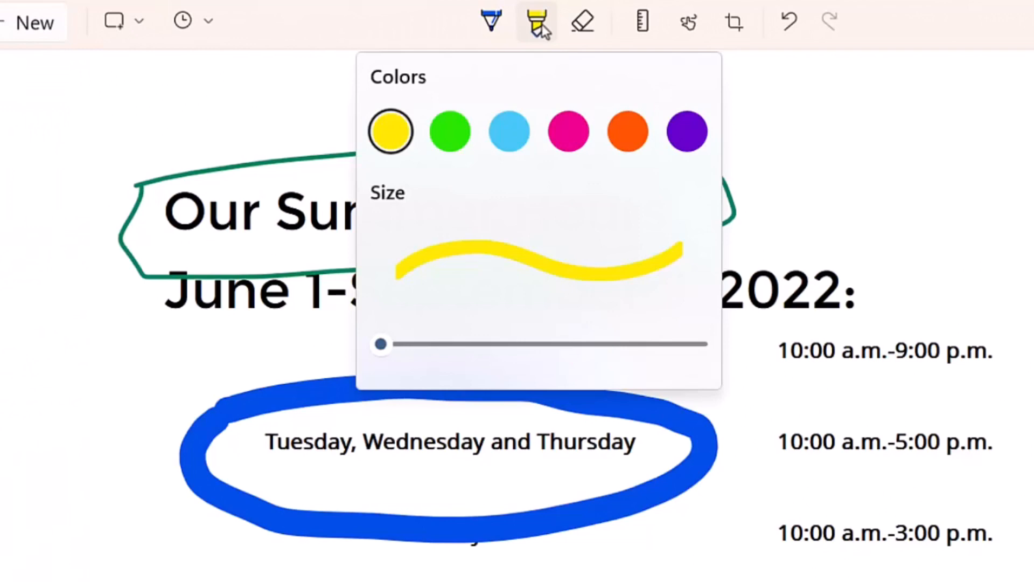
pyautogui.moveTo(627, 132)
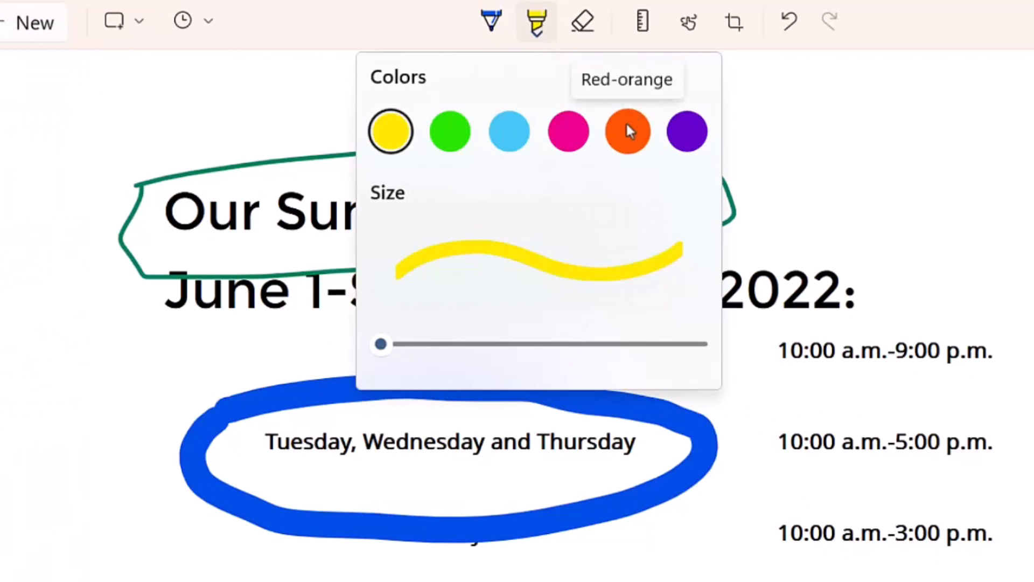
pyautogui.click(627, 131)
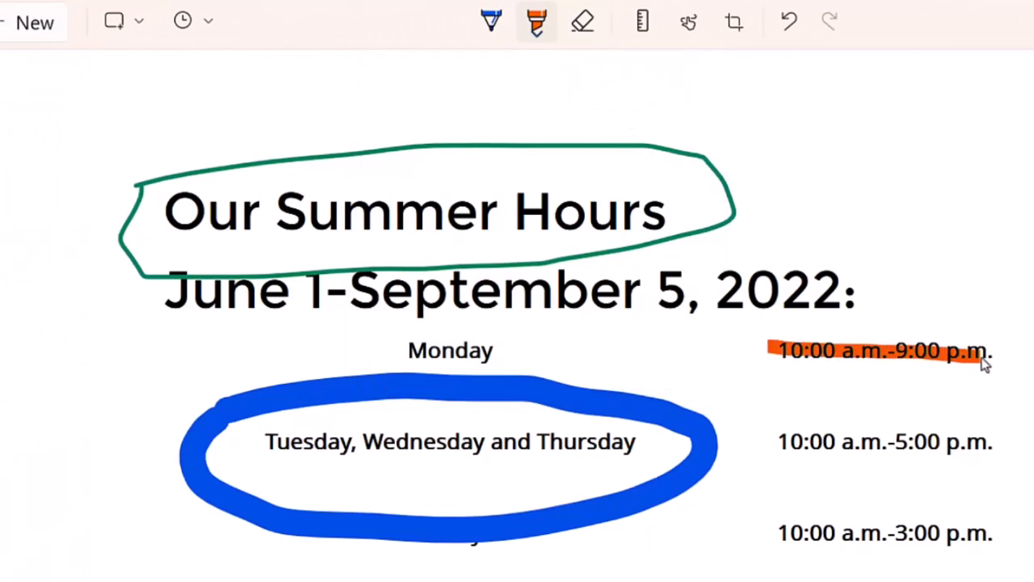
pyautogui.click(536, 22)
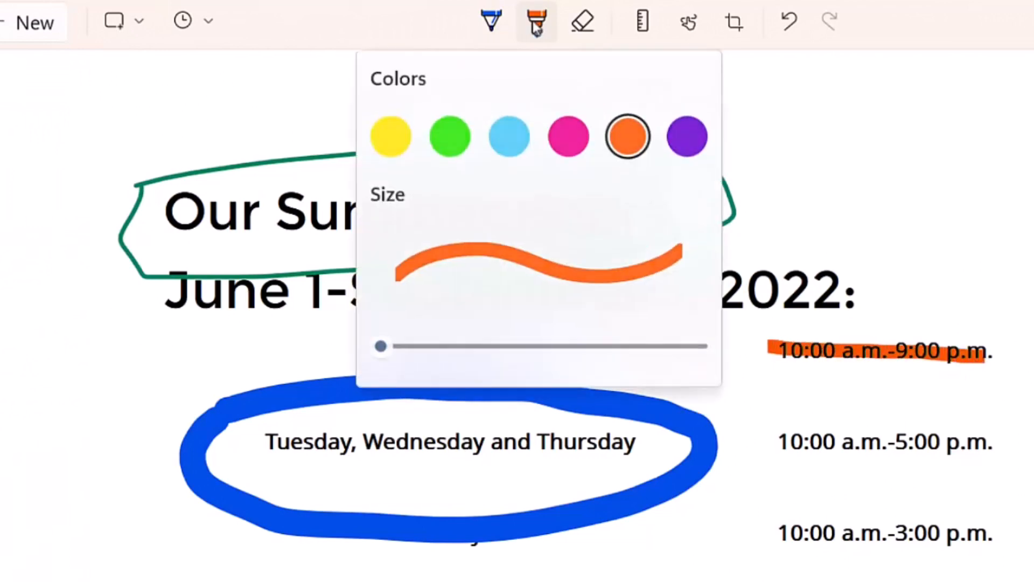
pyautogui.click(536, 22)
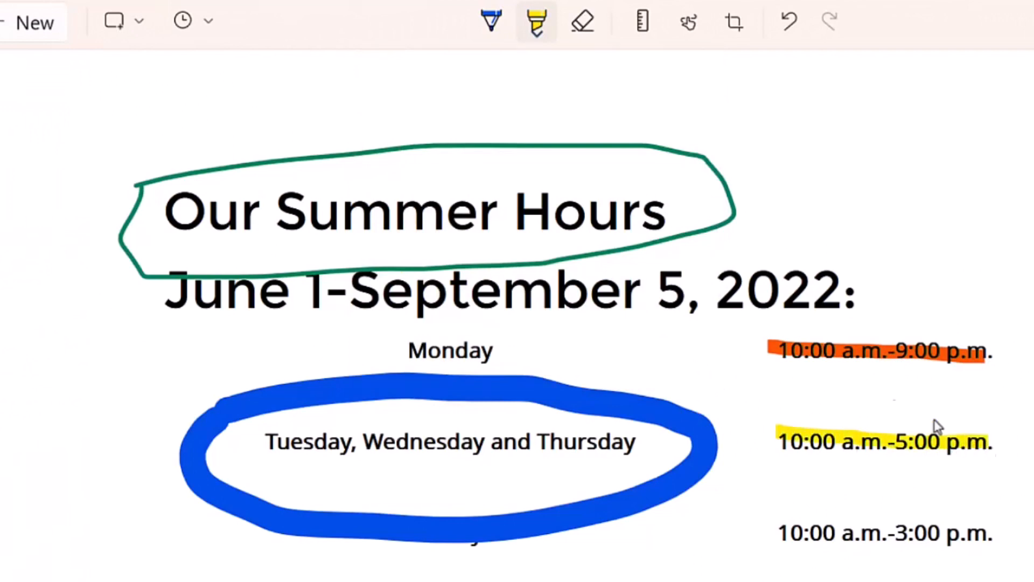
pyautogui.click(582, 22)
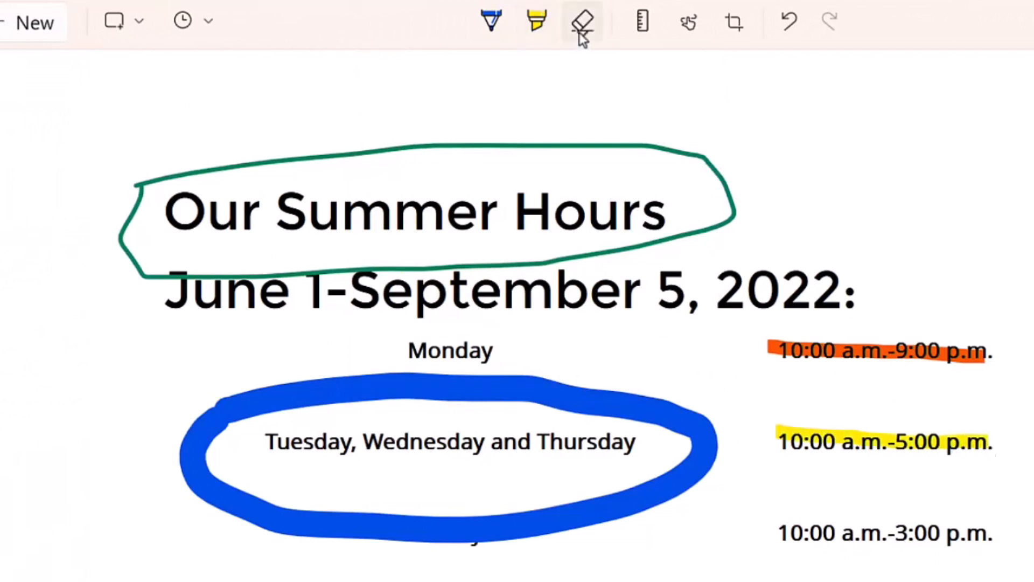
pyautogui.click(581, 21)
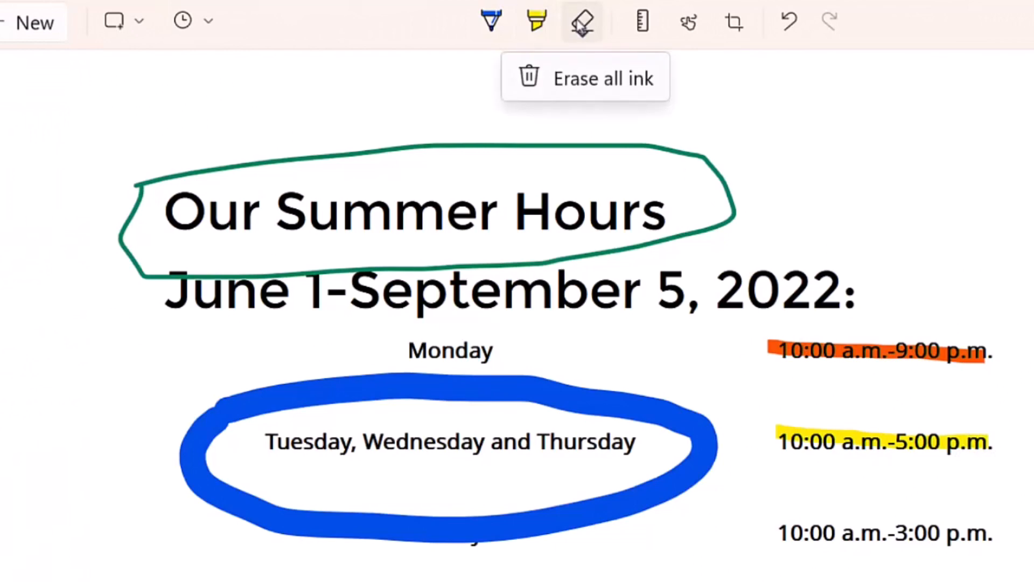
pyautogui.moveTo(653, 28)
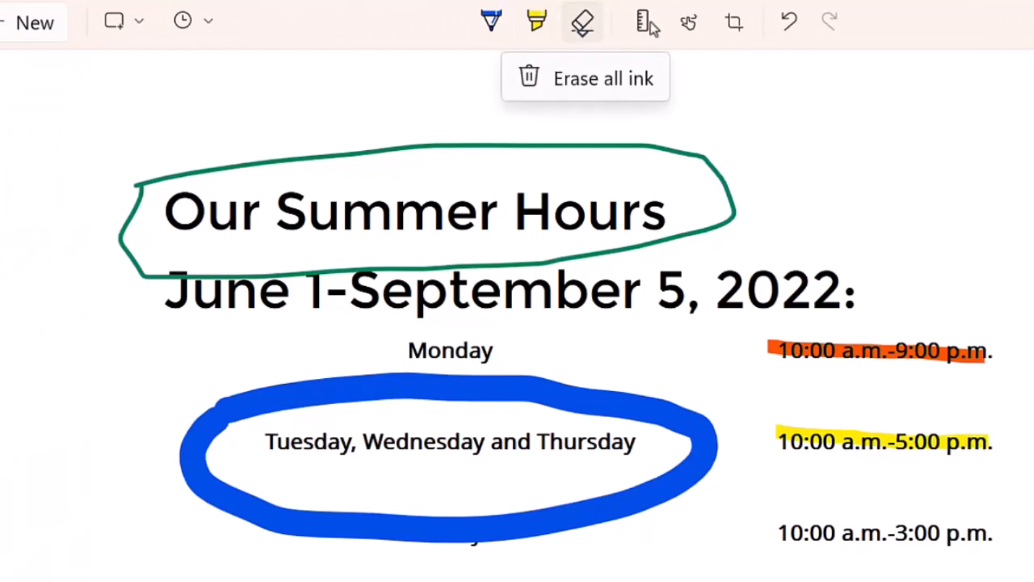
pyautogui.click(647, 21)
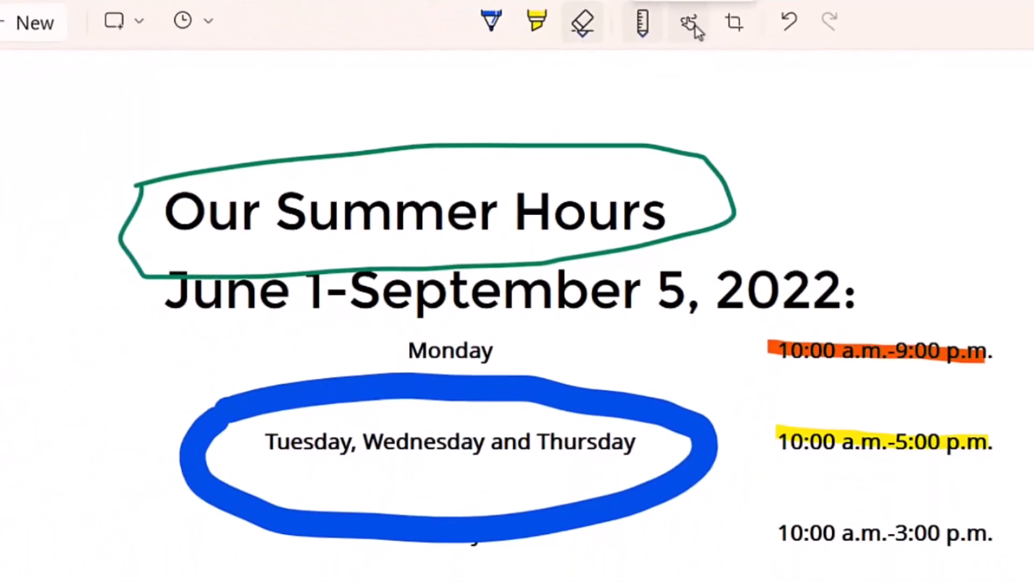
# - Crop the snip down to the Tuesday-through-Sunday rows and apply it
pyautogui.click(734, 21)
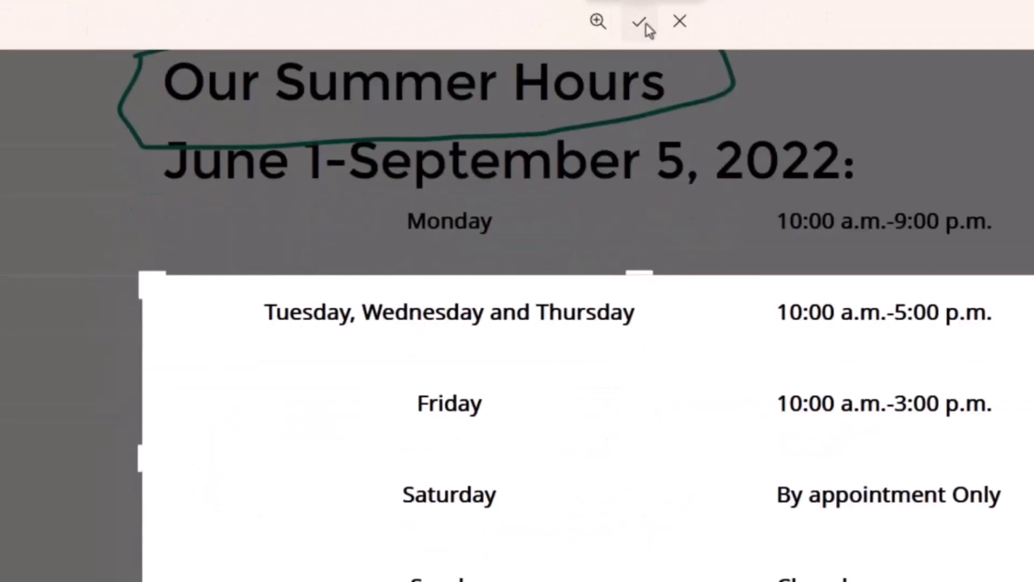
pyautogui.click(597, 21)
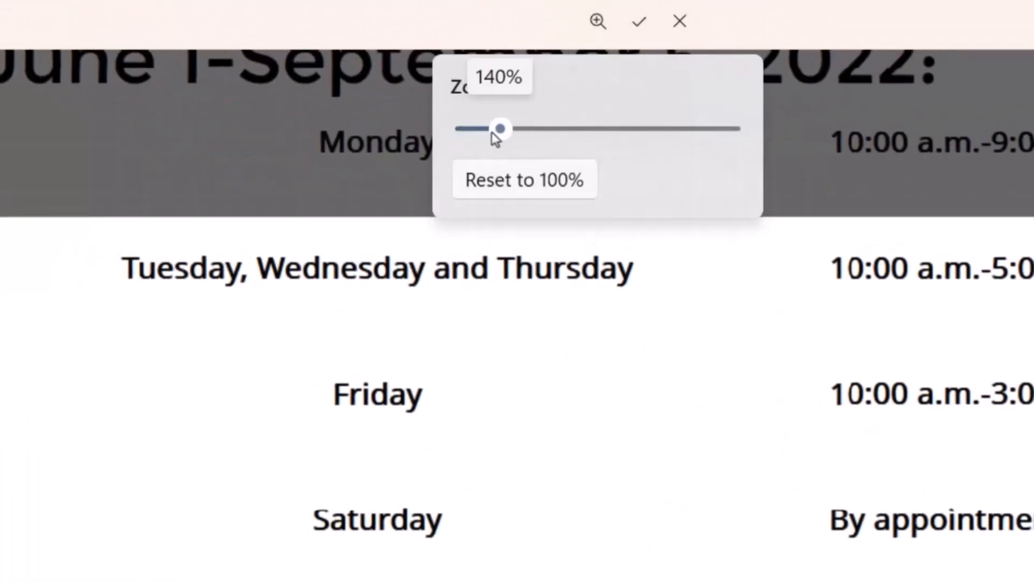
pyautogui.click(638, 21)
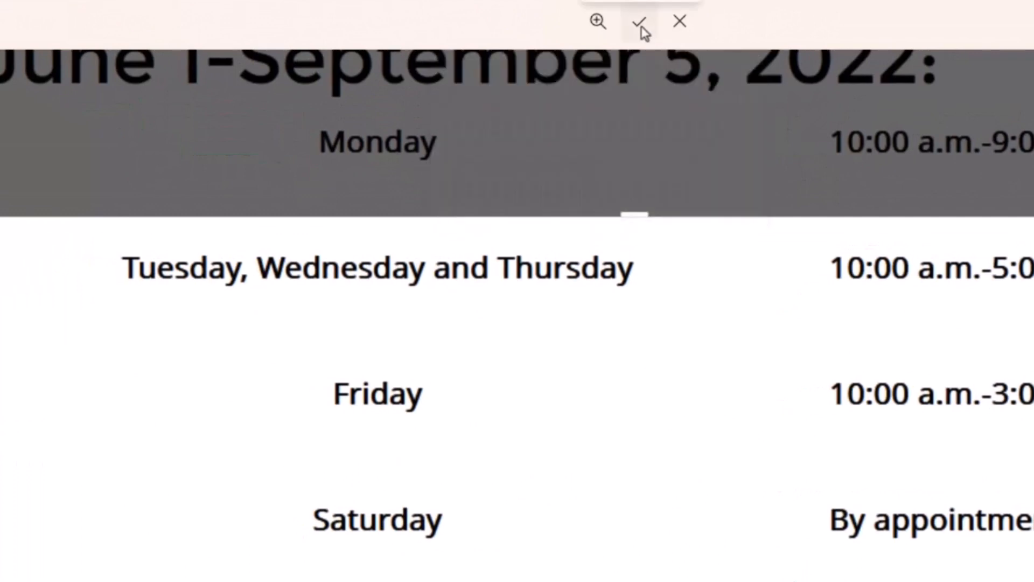
pyautogui.click(639, 21)
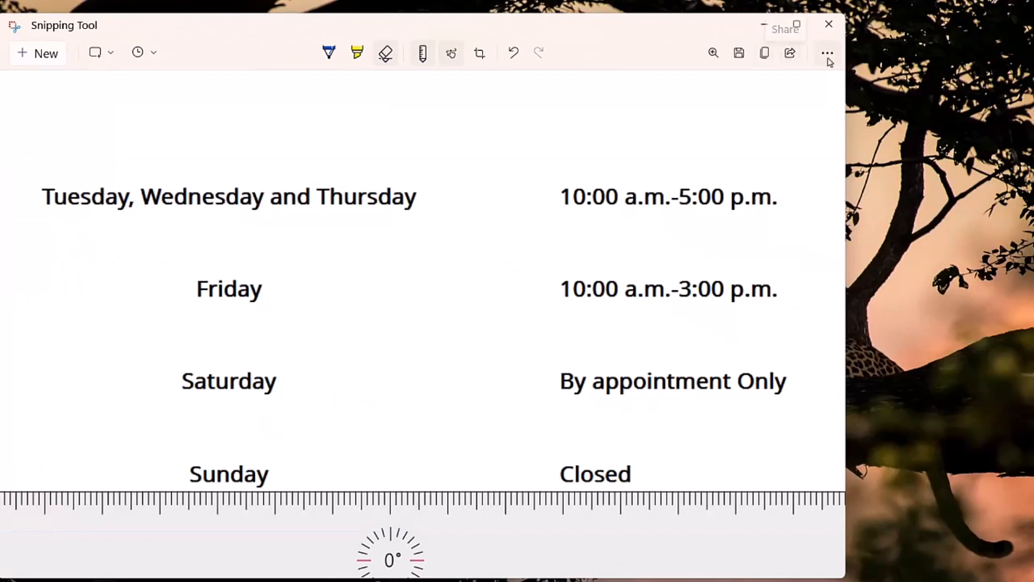
pyautogui.click(827, 53)
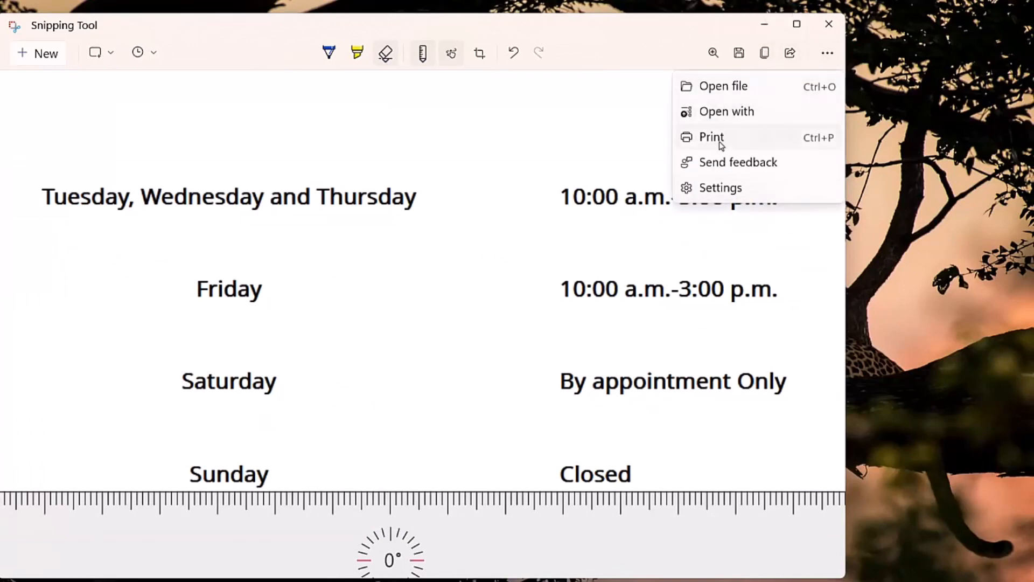
# - Open Settings from the See more menu to reach the App theme options
pyautogui.click(711, 137)
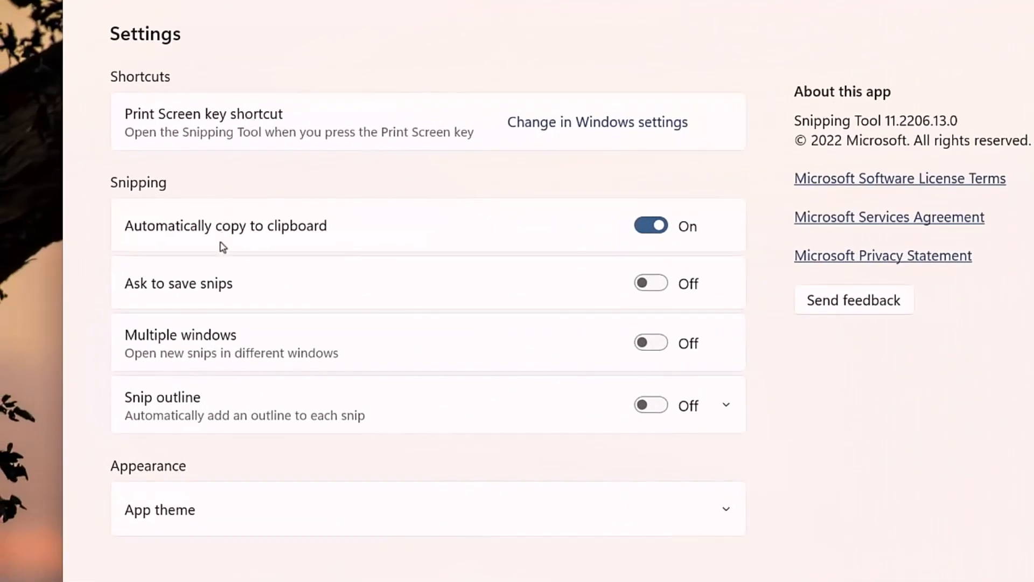
pyautogui.moveTo(175, 291)
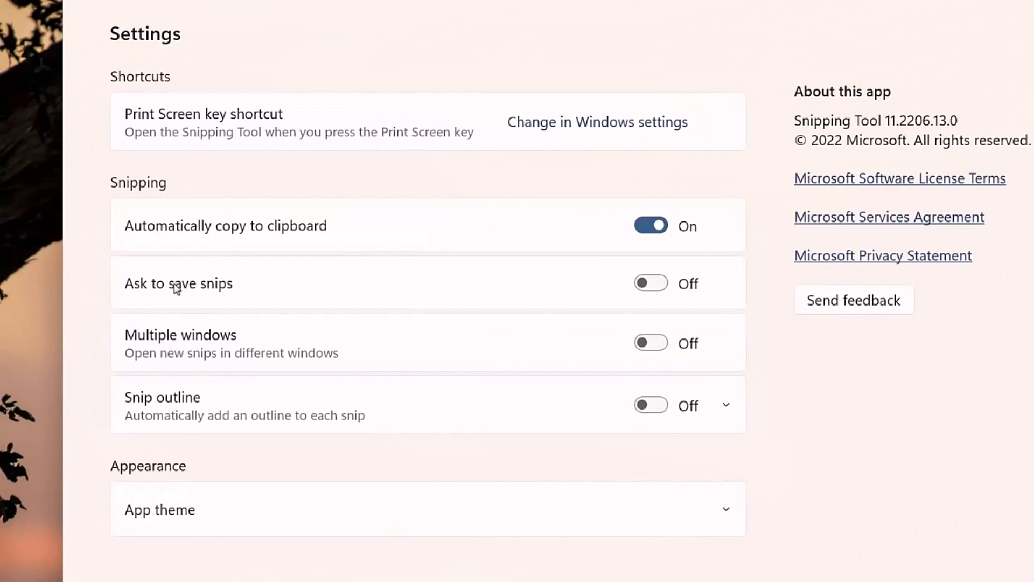
pyautogui.moveTo(476, 340)
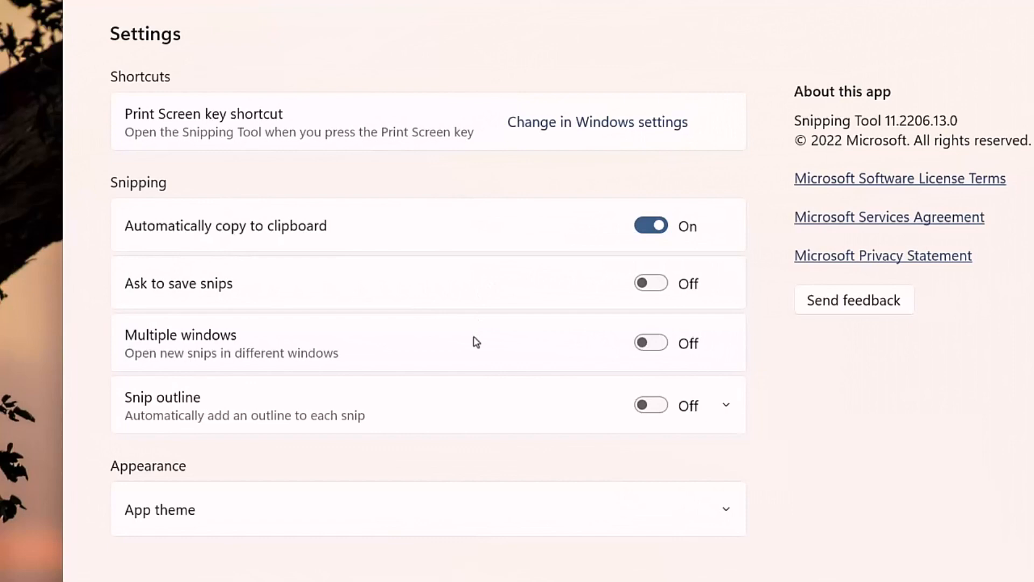
pyautogui.moveTo(482, 341)
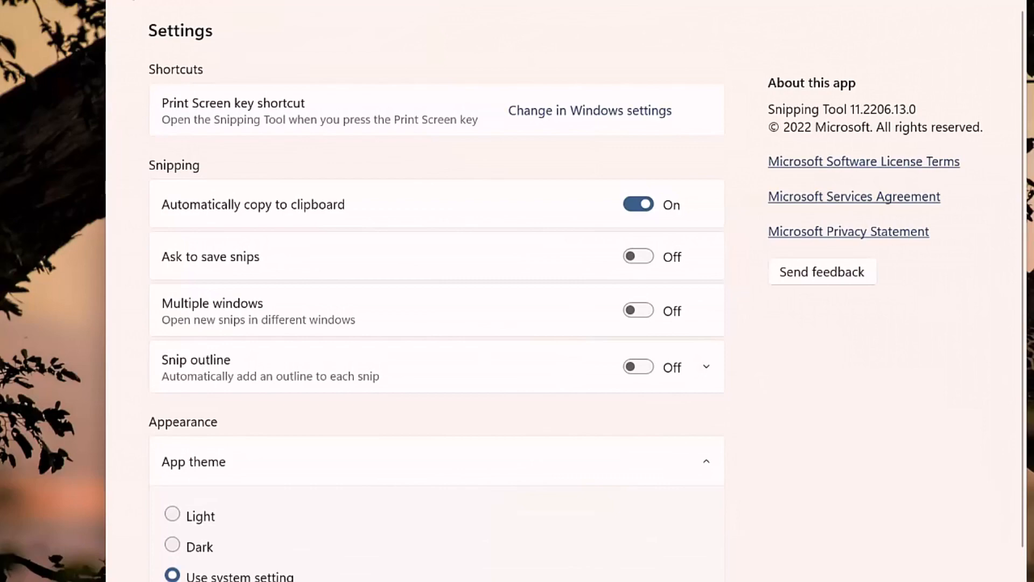
# - Return from Settings to the editor, keeping the snip delay at No delay
pyautogui.click(377, 73)
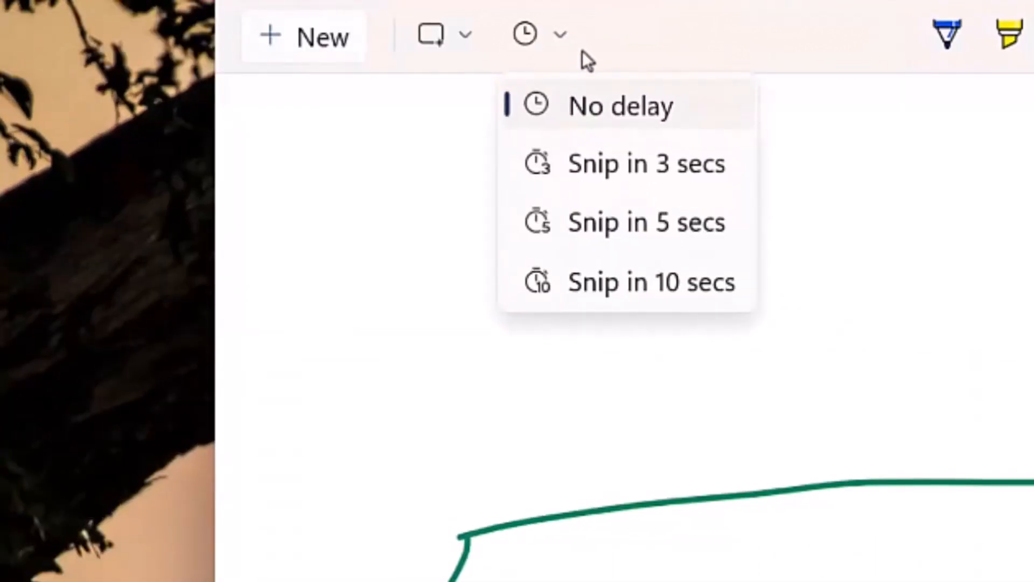
pyautogui.moveTo(646, 222)
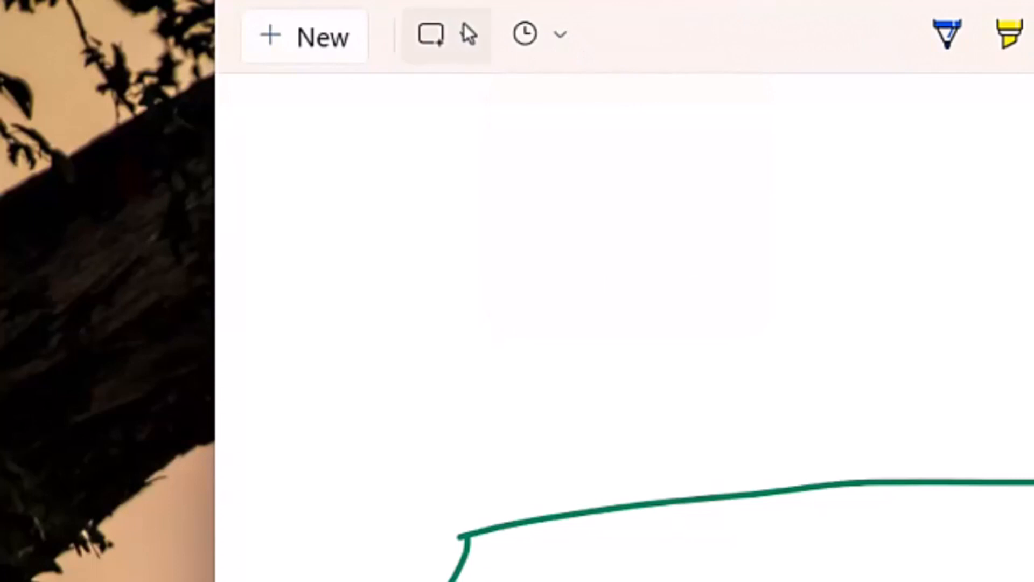
# - Snip the Win+X quick-link menu in Window mode and crop it to the menu
pyautogui.click(431, 33)
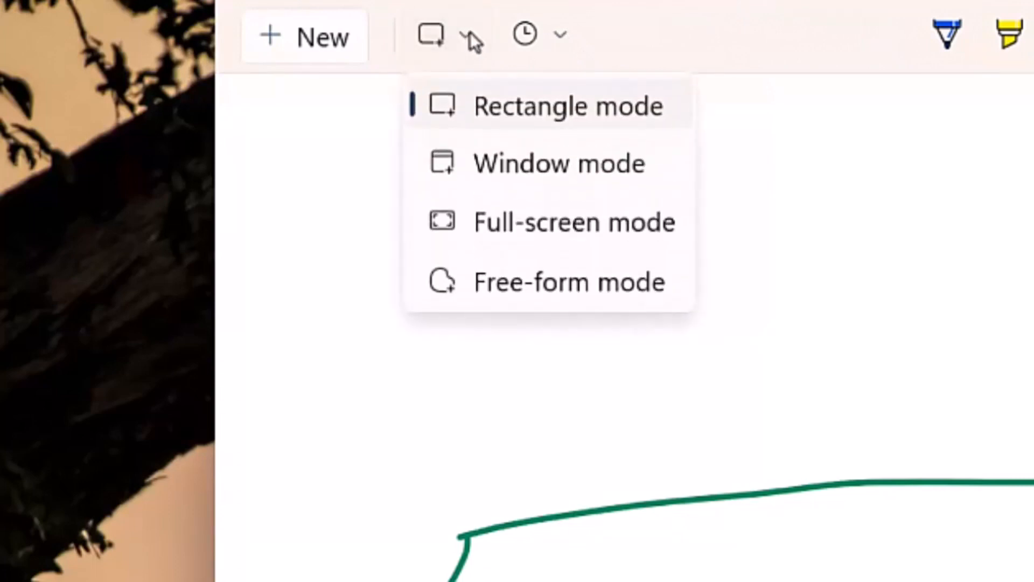
pyautogui.moveTo(534, 175)
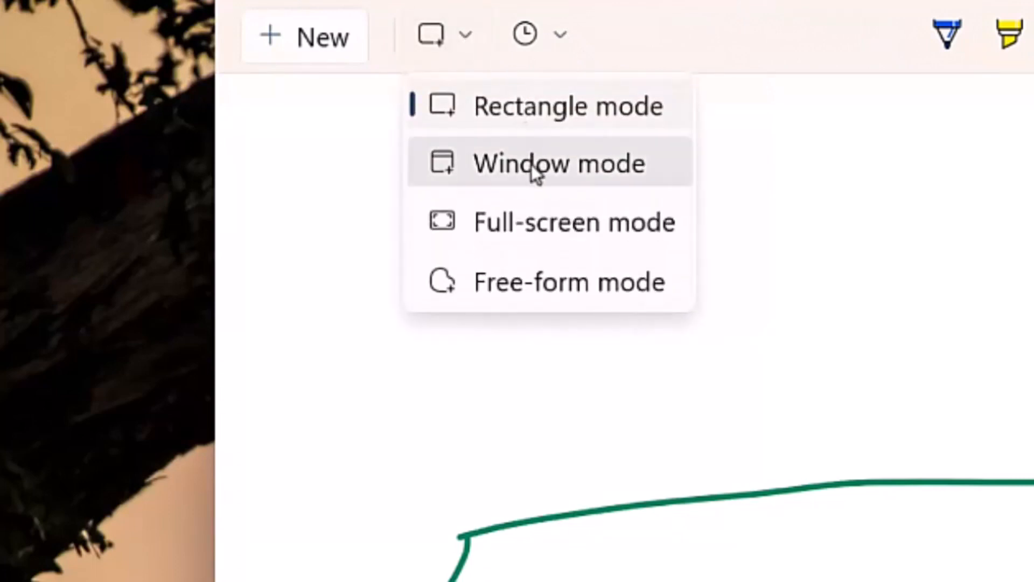
pyautogui.click(558, 35)
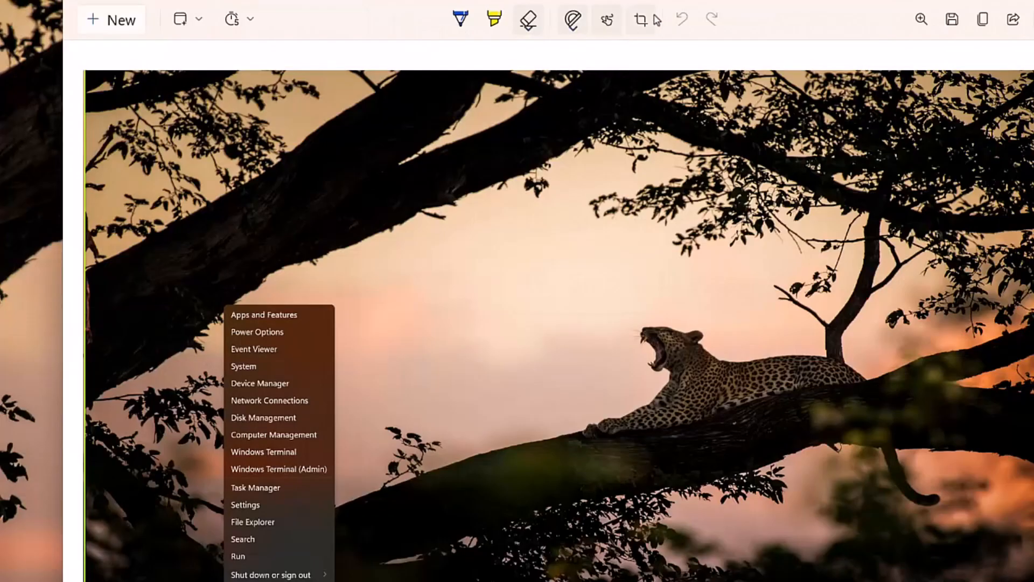
pyautogui.click(641, 19)
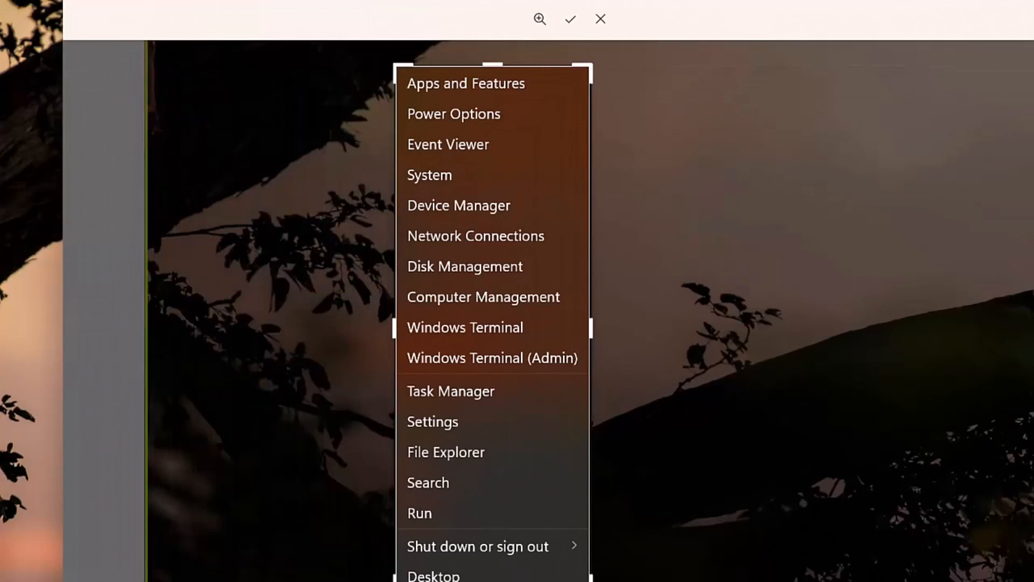
pyautogui.click(569, 19)
pyautogui.write('snippingtest003.jpg')
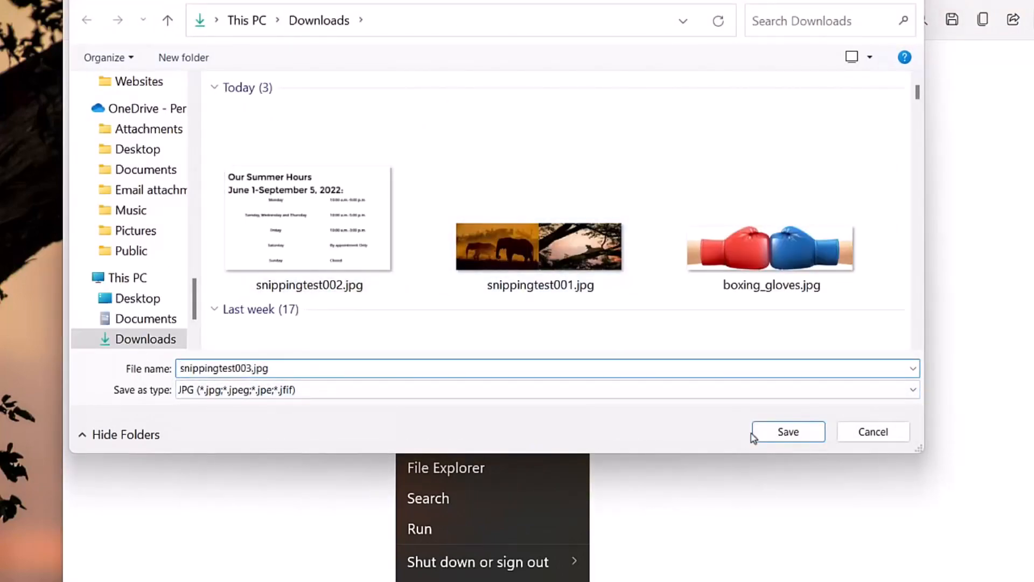
# - Save snippingtest003.jpg, then enable a 5-second time delay in Snagit Capture
pyautogui.click(786, 432)
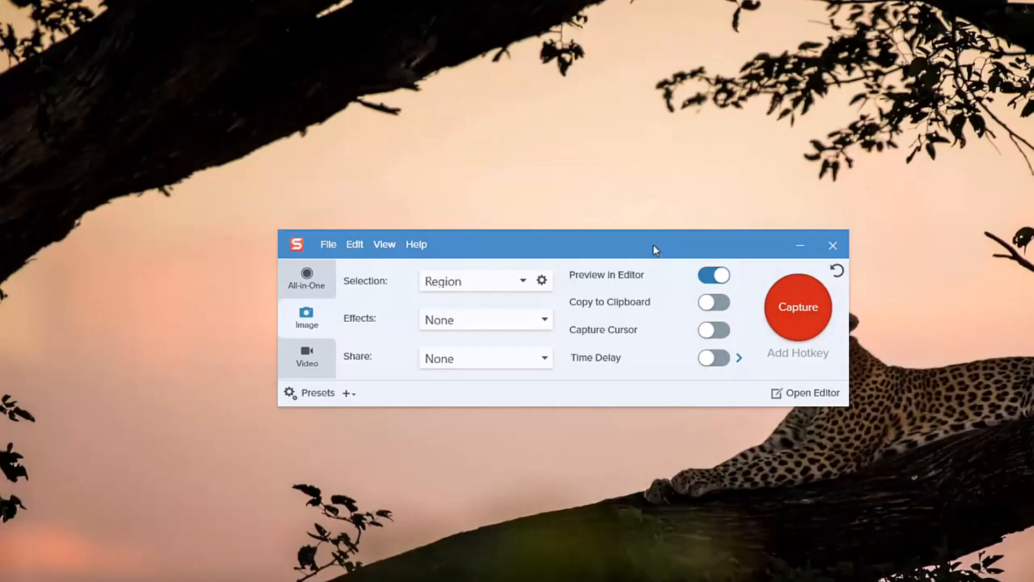
pyautogui.moveTo(724, 318)
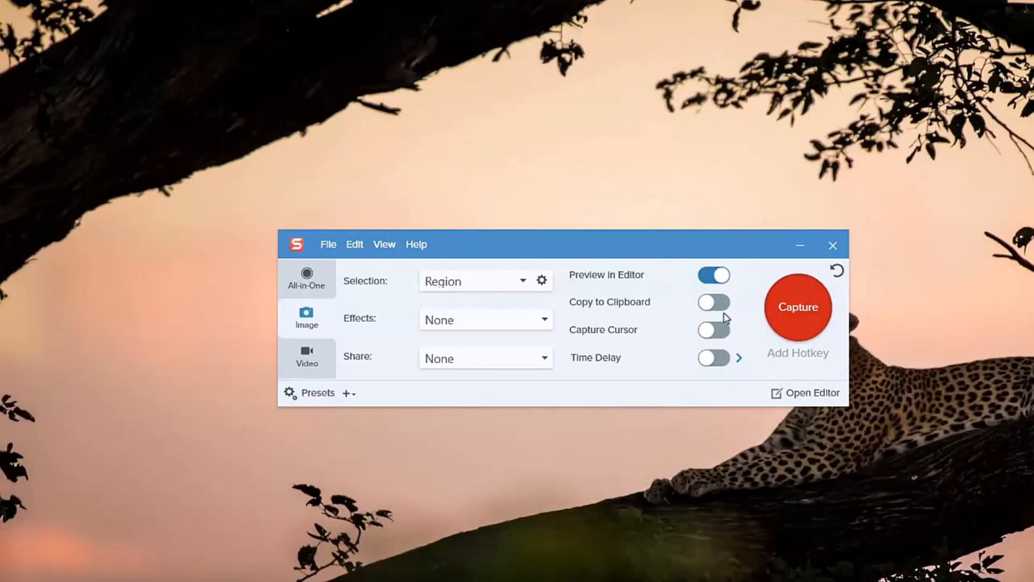
pyautogui.moveTo(691, 382)
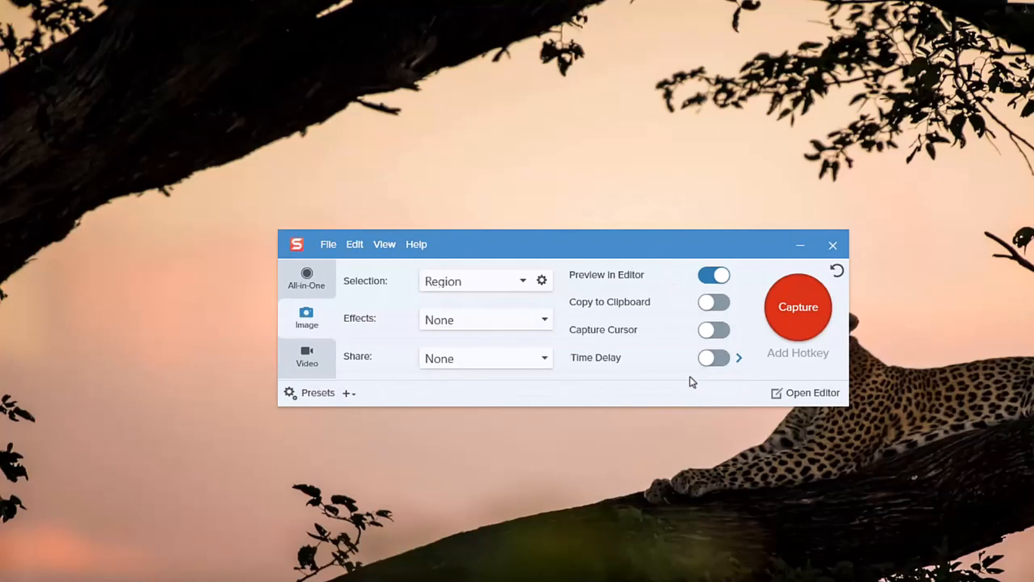
pyautogui.moveTo(714, 329)
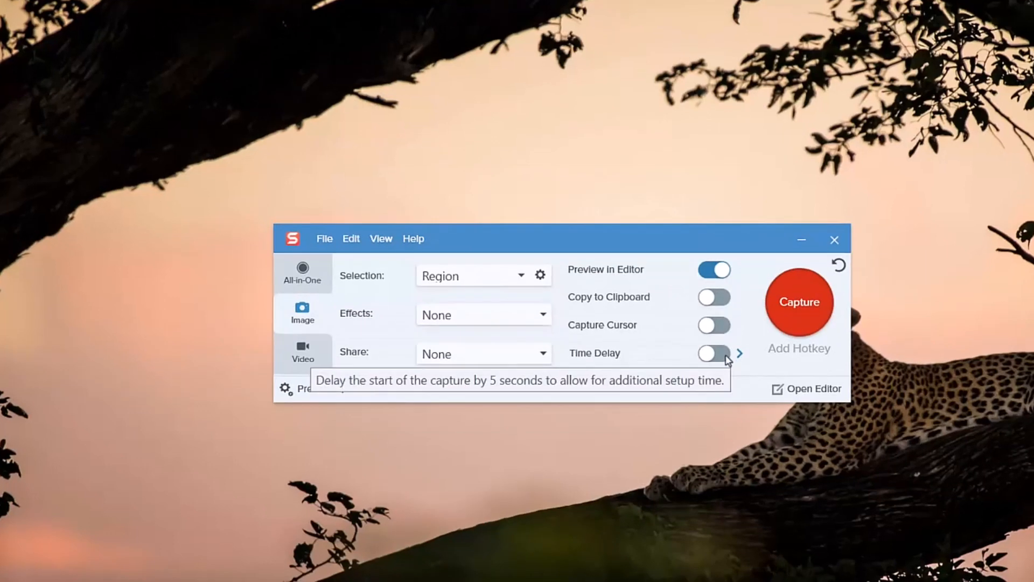
pyautogui.click(714, 353)
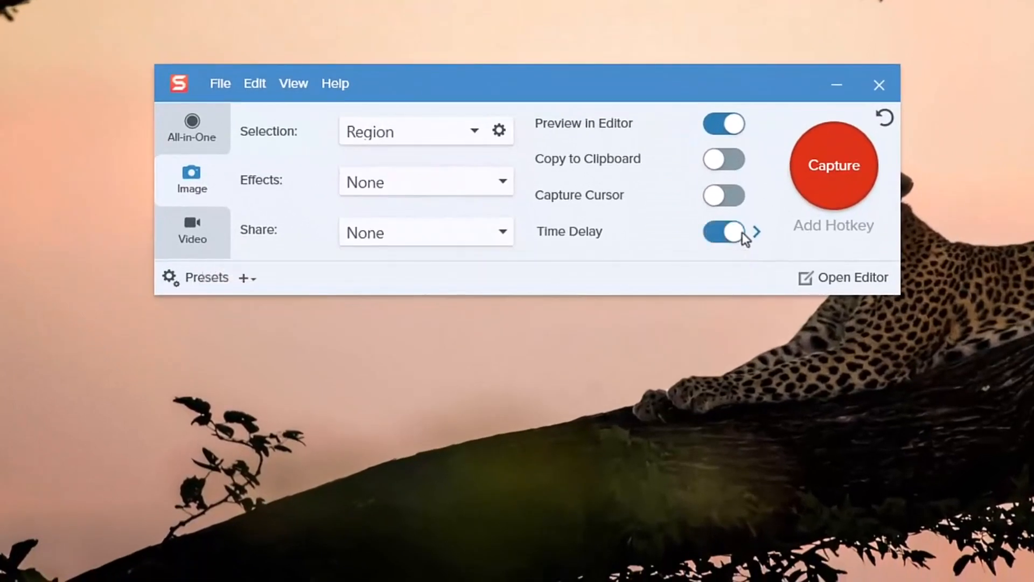
pyautogui.click(756, 233)
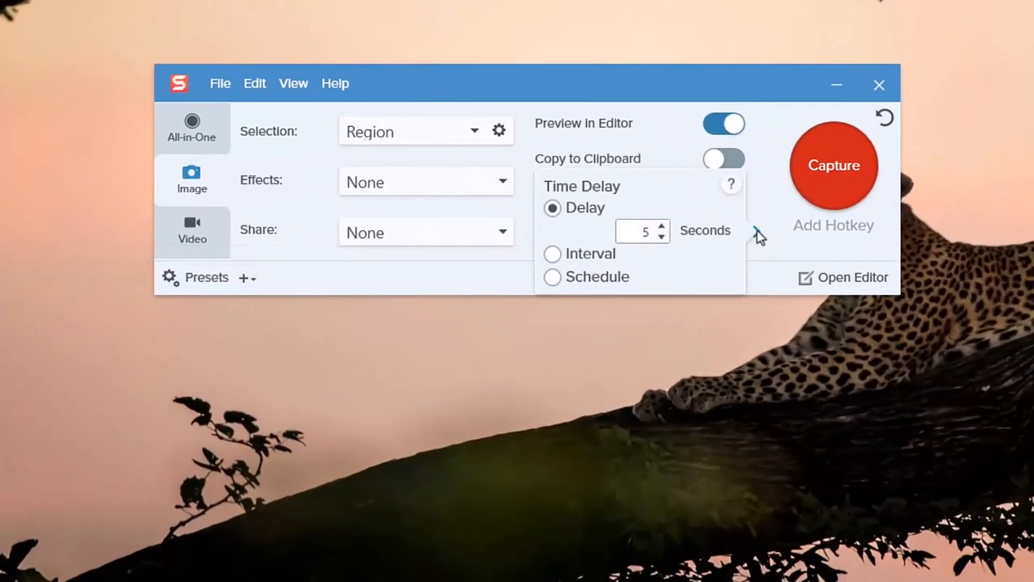
pyautogui.moveTo(716, 251)
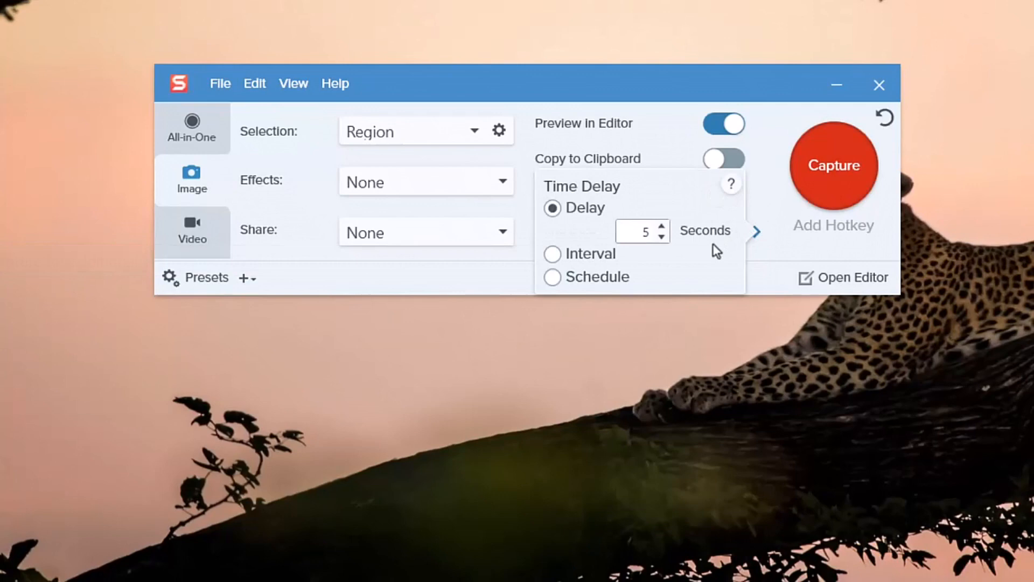
pyautogui.moveTo(668, 231)
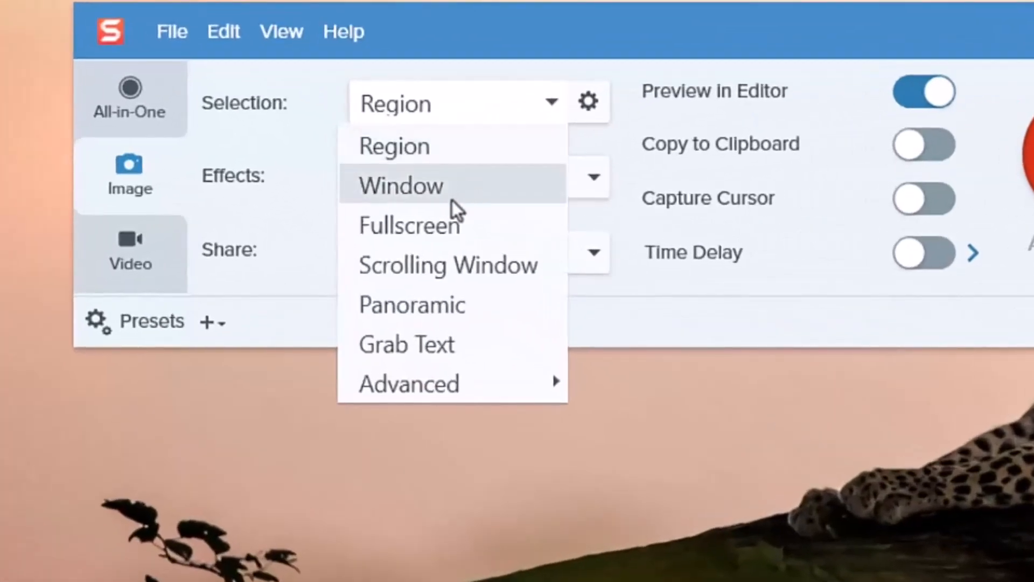
pyautogui.moveTo(447, 265)
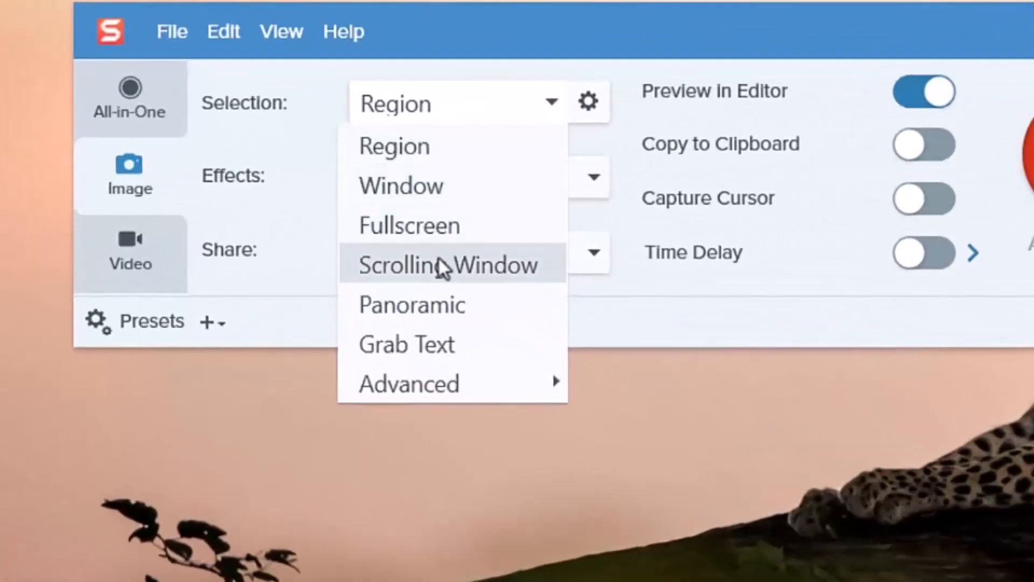
pyautogui.moveTo(412, 344)
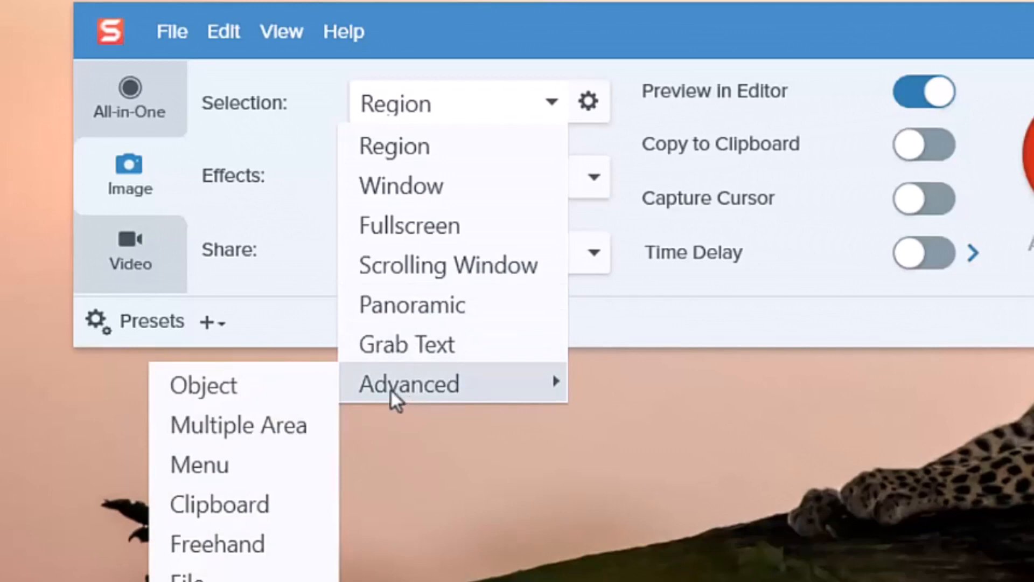
pyautogui.moveTo(569, 96)
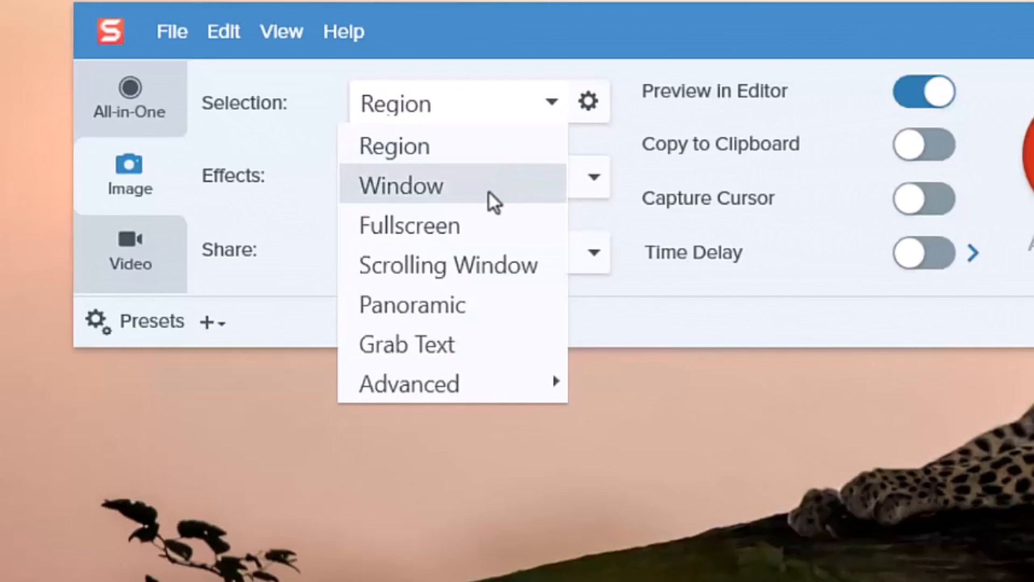
# - Choose Window as the capture selection type after reviewing the Advanced options
pyautogui.click(409, 226)
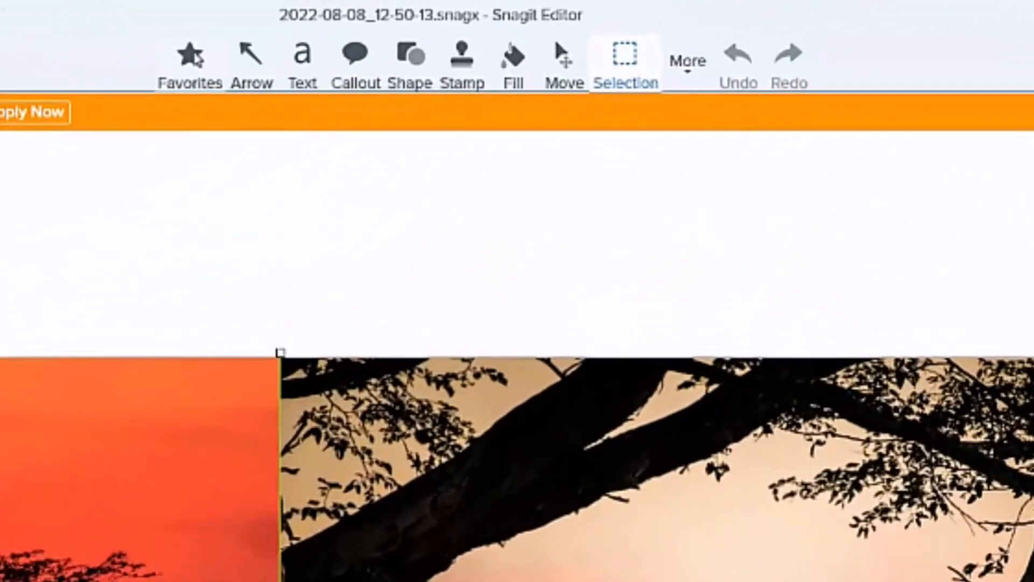
pyautogui.moveTo(253, 59)
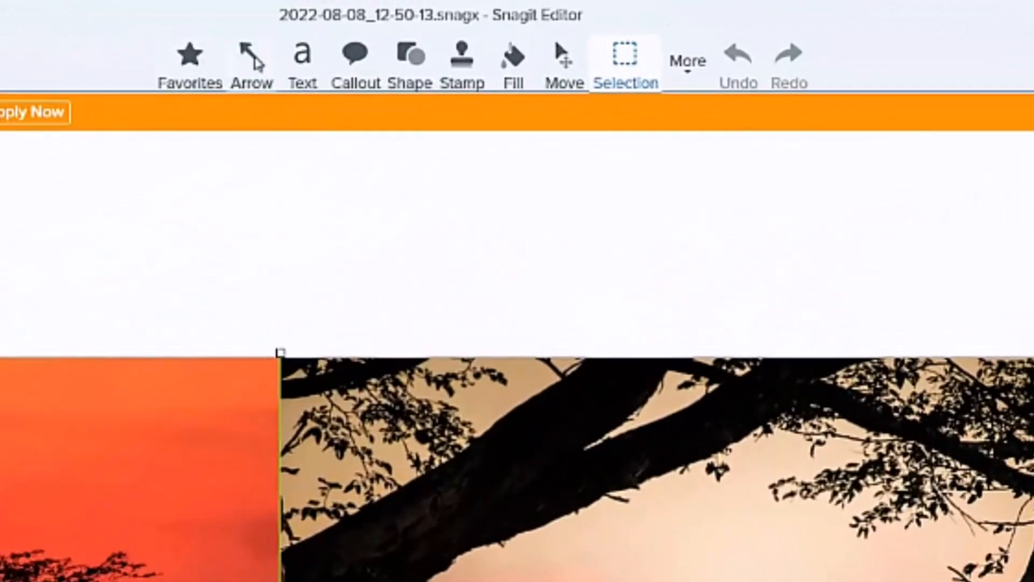
# - Draw an orange dotted double-headed arrow at the leopard, widening it and enlarging its start arrowhead
pyautogui.click(252, 59)
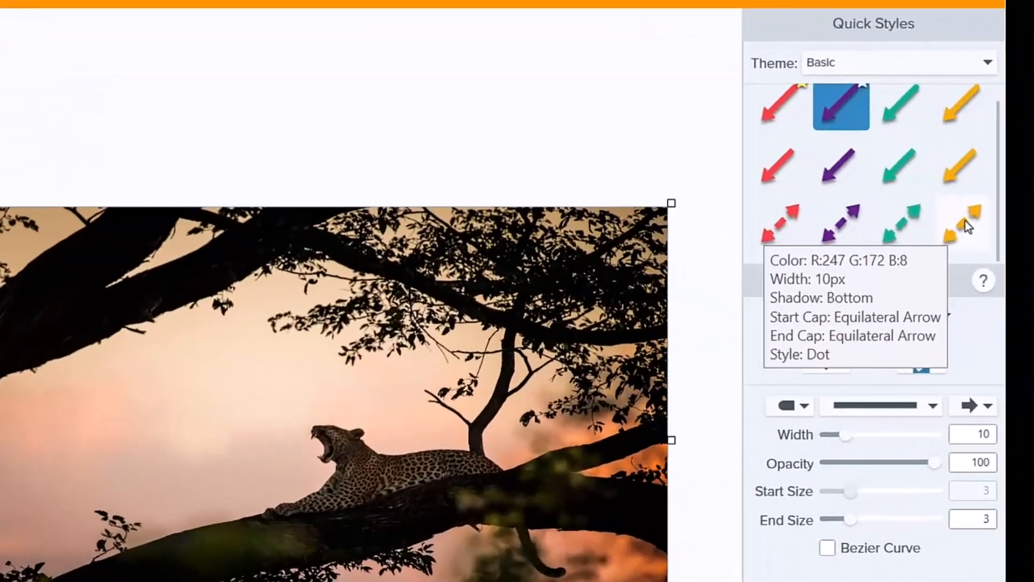
pyautogui.click(960, 223)
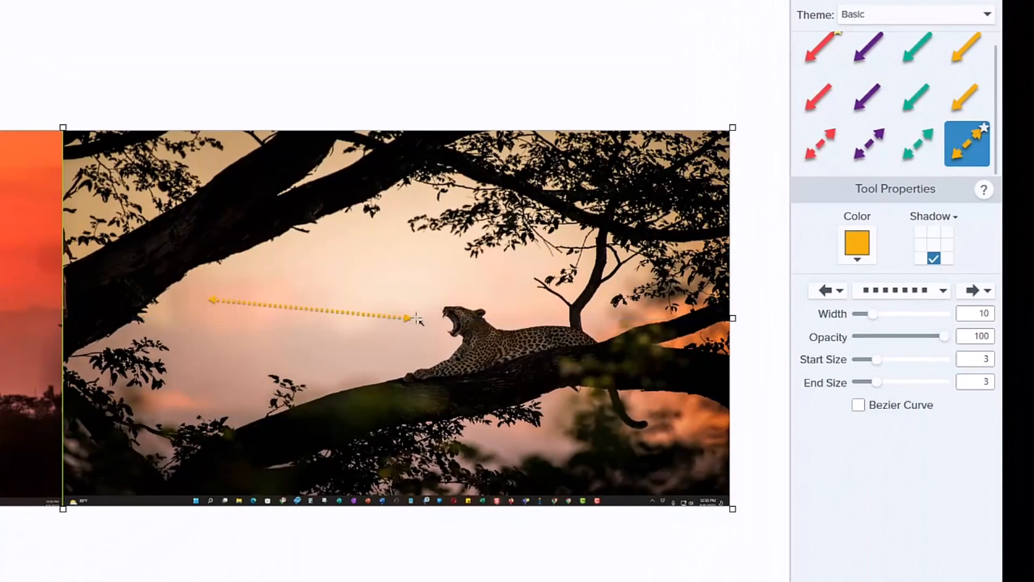
pyautogui.moveTo(950, 341)
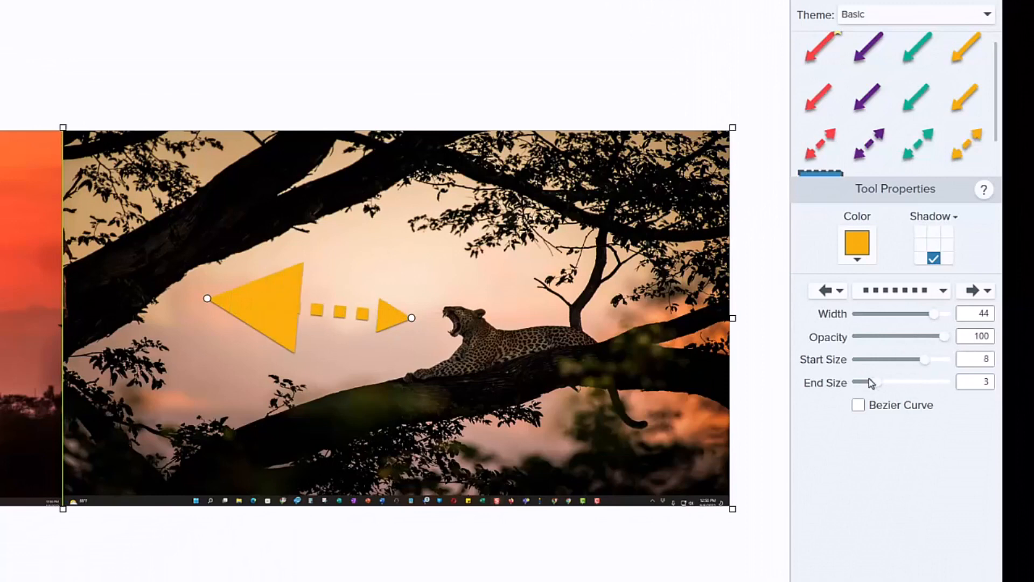
pyautogui.click(987, 14)
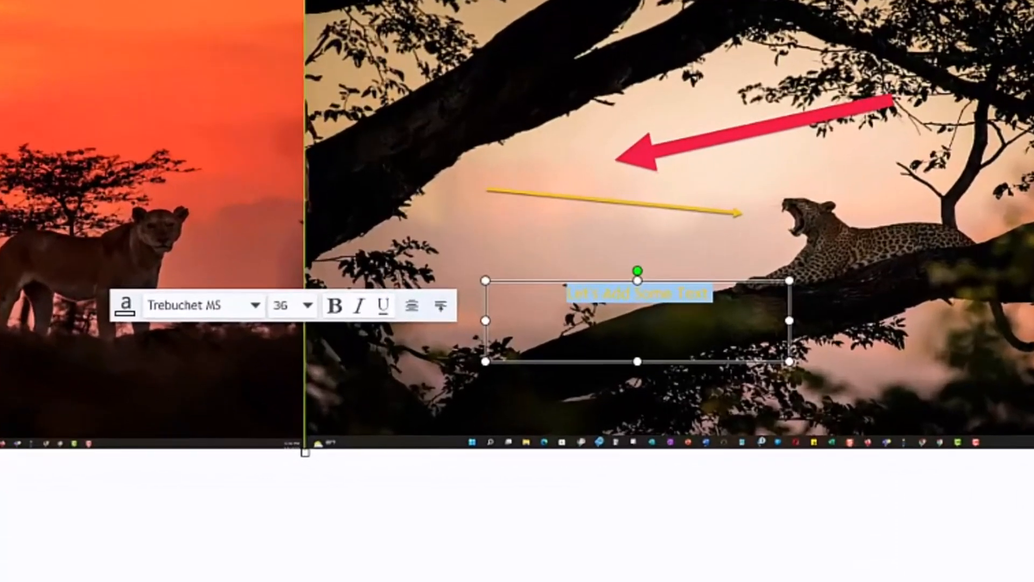
# - Make 'Let's Add Some Text' italic and underlined, and add a 'Growl' callout
pyautogui.click(339, 304)
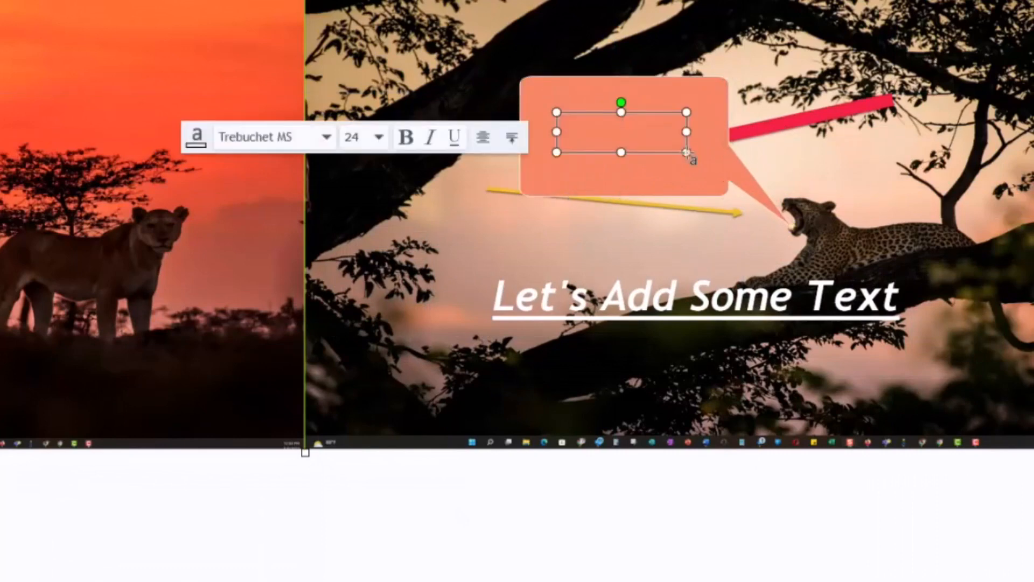
pyautogui.write('Growl')
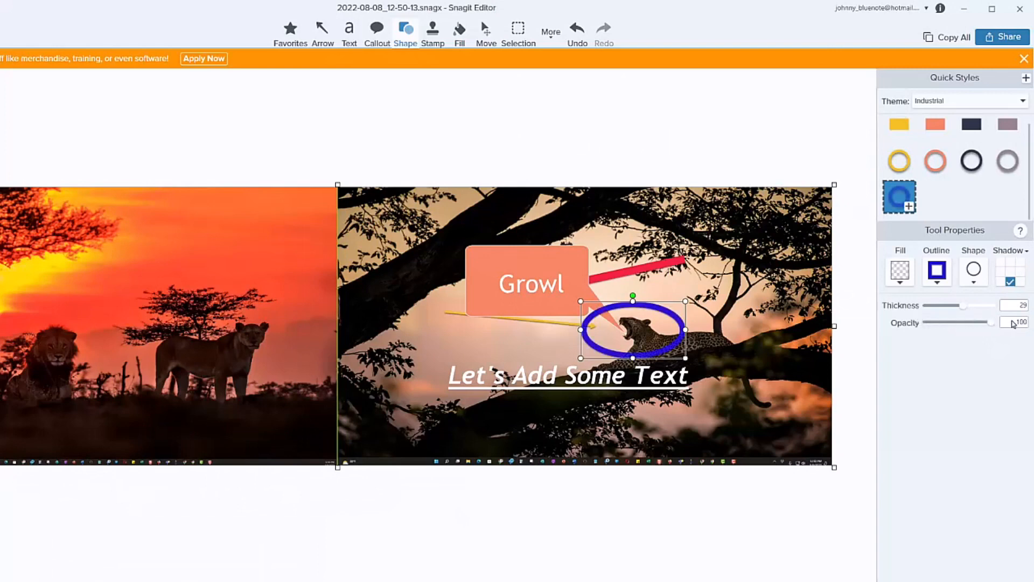
# - Flood-fill the sky and tree branches with purple, then undo the fills
pyautogui.click(459, 29)
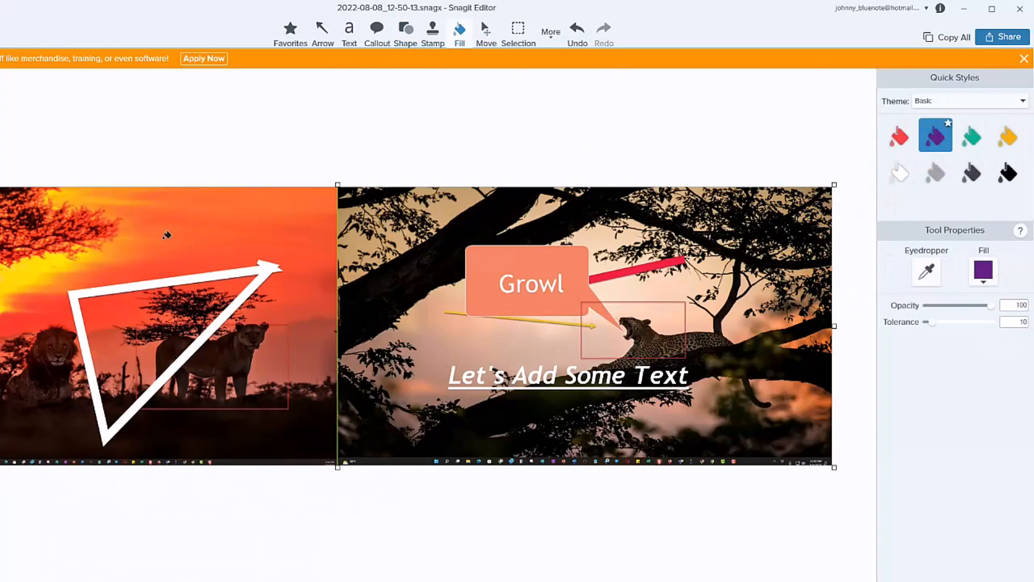
pyautogui.click(165, 234)
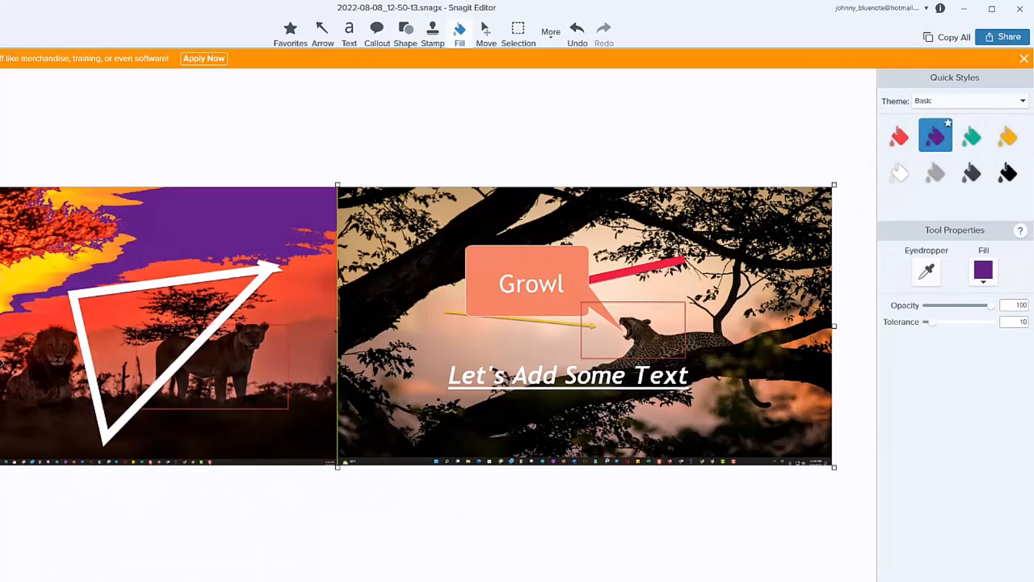
pyautogui.moveTo(581, 220)
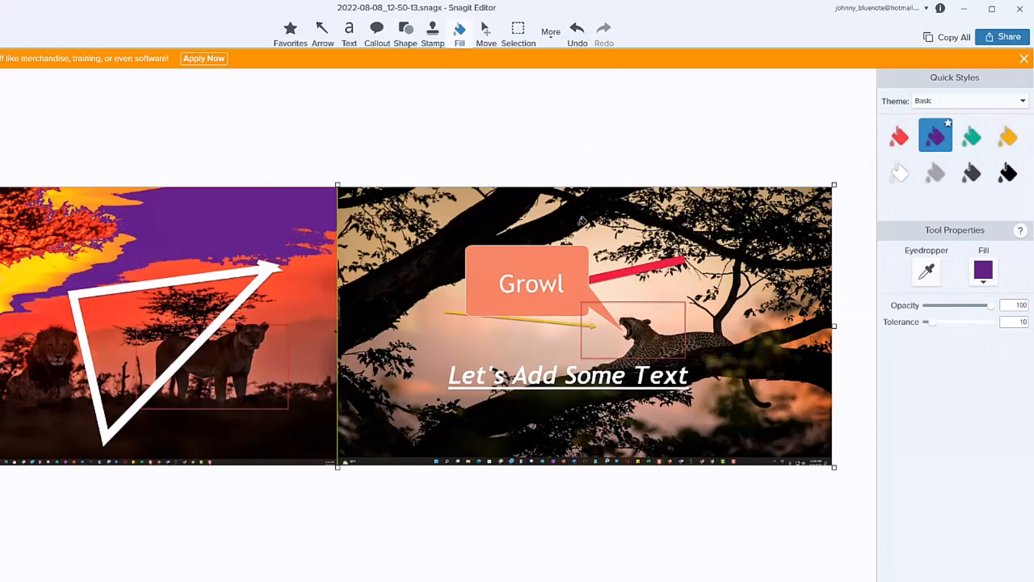
pyautogui.click(581, 221)
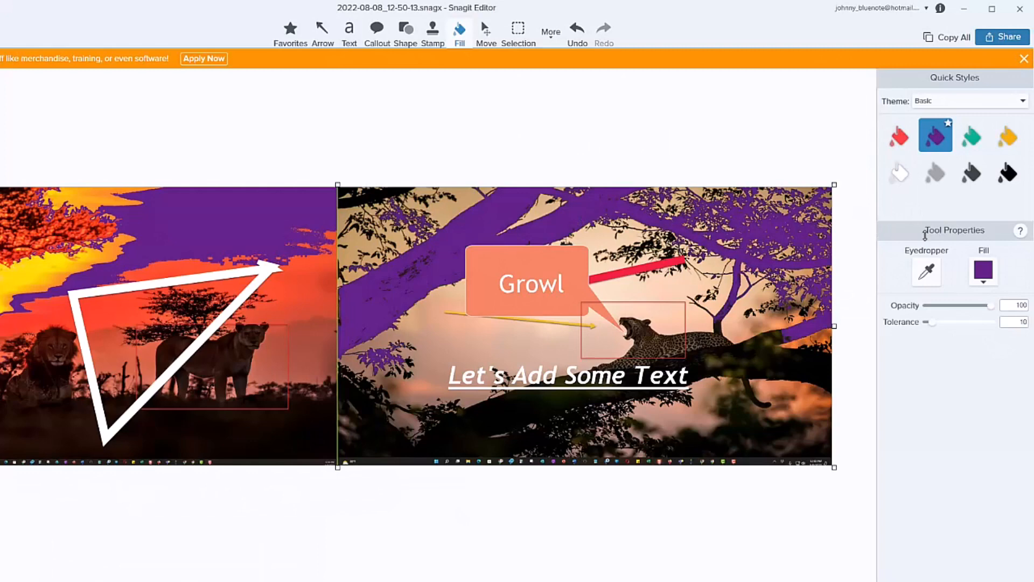
pyautogui.click(550, 32)
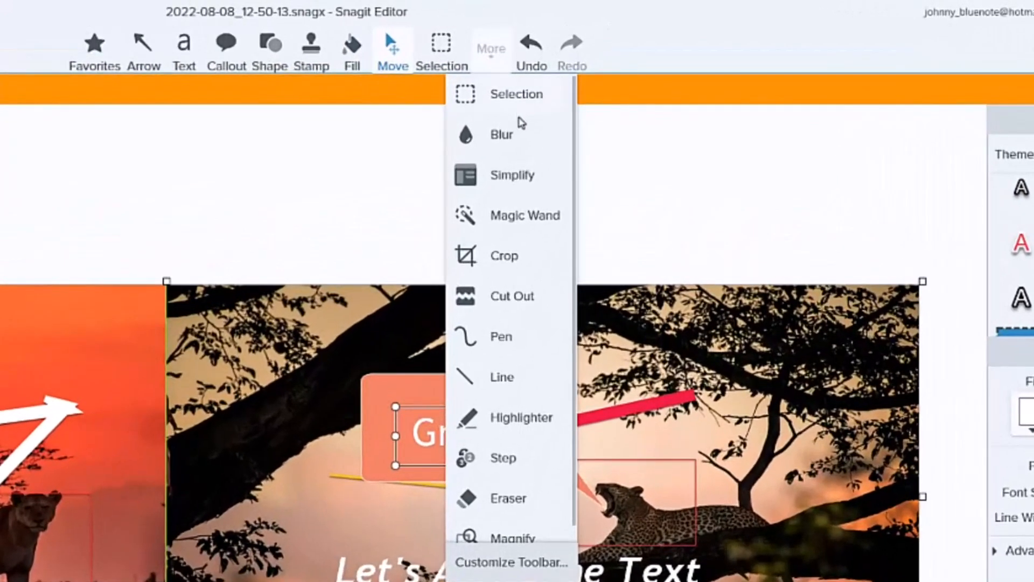
pyautogui.moveTo(502, 134)
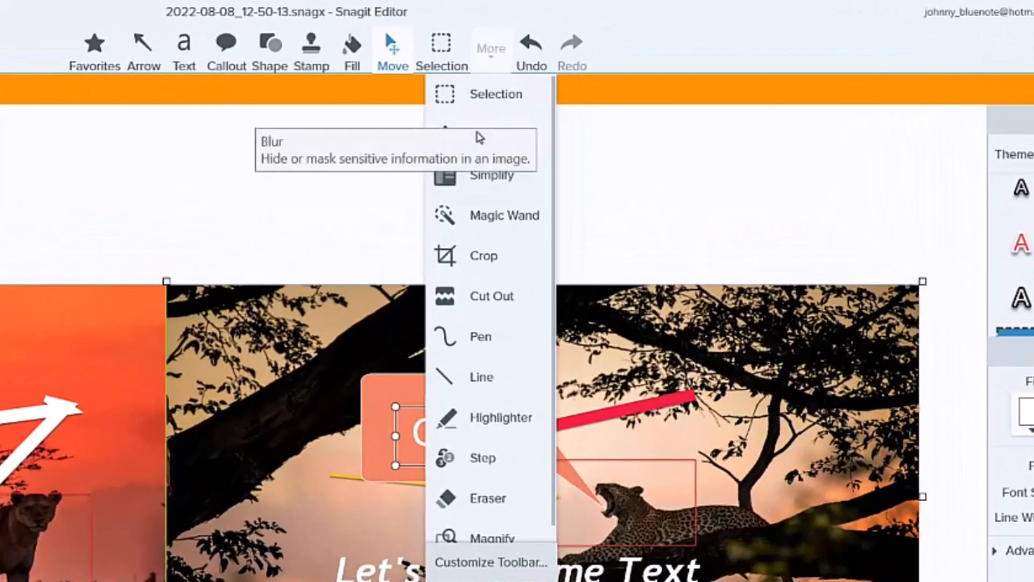
pyautogui.moveTo(507, 126)
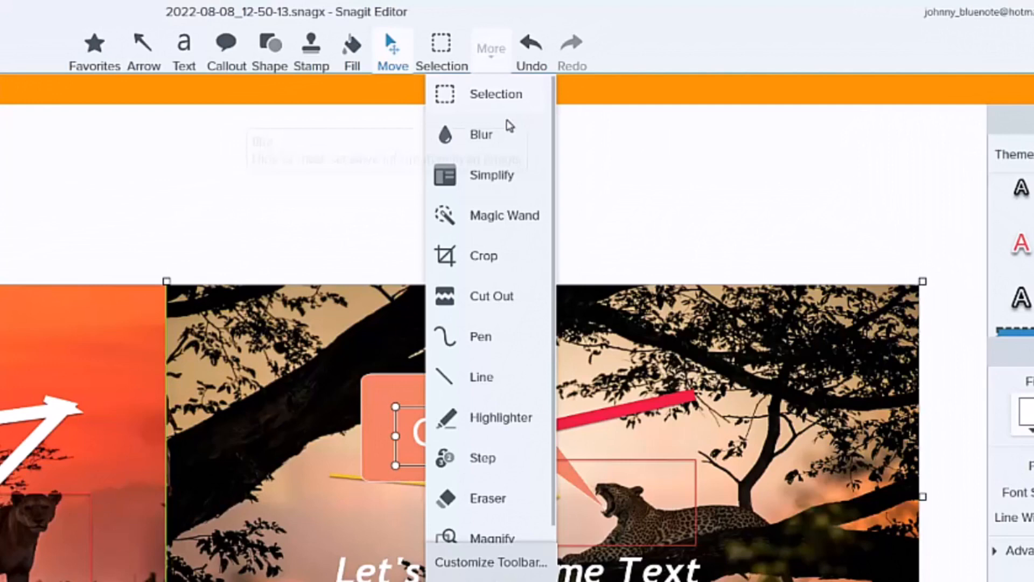
# - Blur the Growl callout text with the Blur tool
pyautogui.click(481, 457)
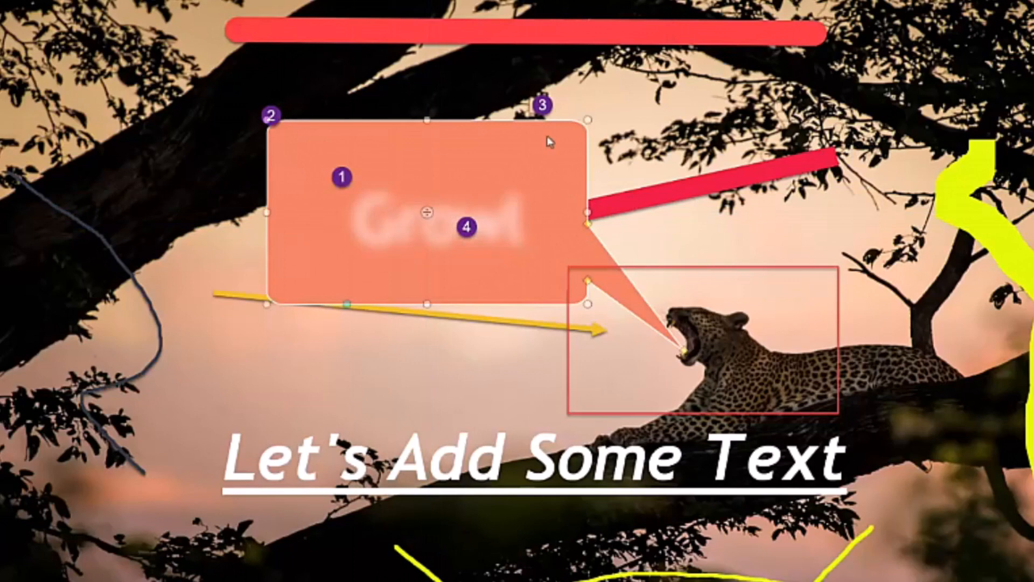
# - Enlarge step markers 4, 2 and 3, moving marker 2 onto the branch
pyautogui.click(468, 227)
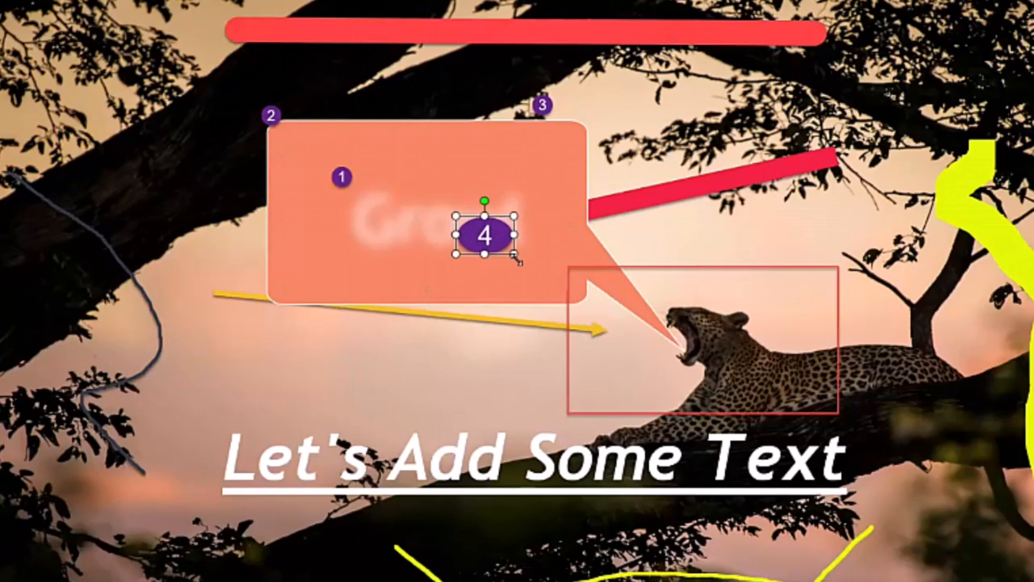
pyautogui.click(330, 191)
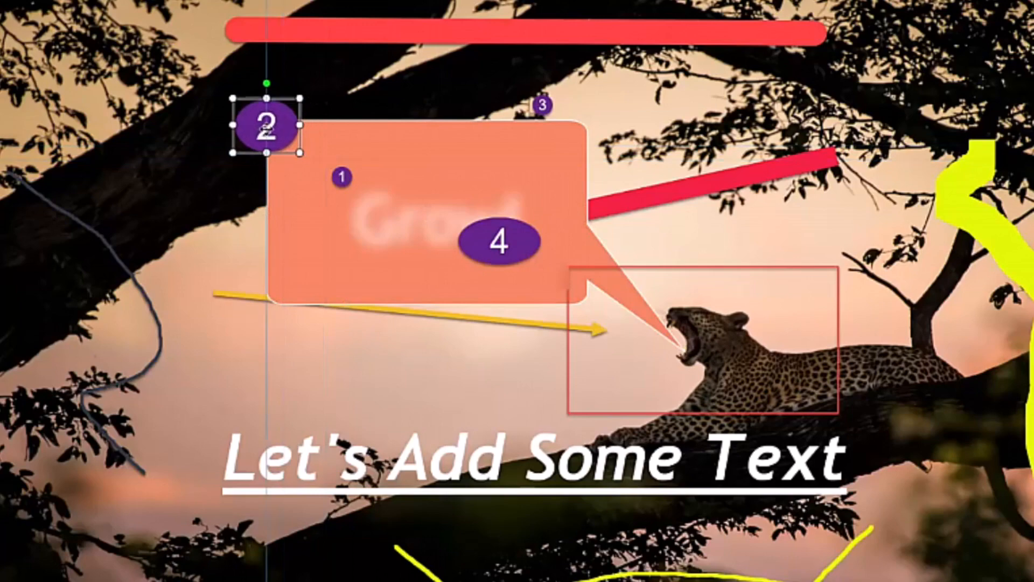
pyautogui.moveTo(267, 125); pyautogui.dragTo(168, 106)
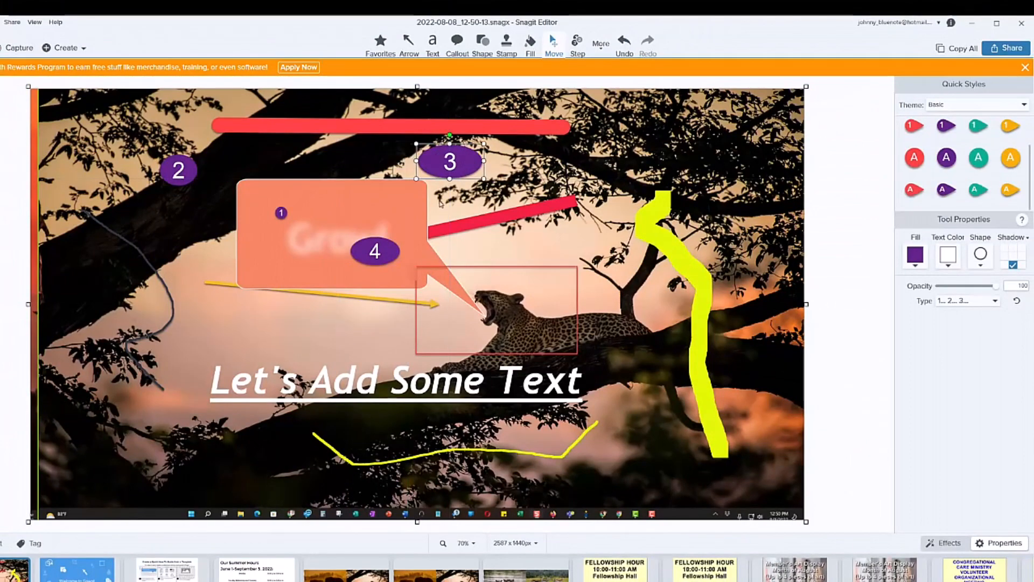
pyautogui.click(313, 247)
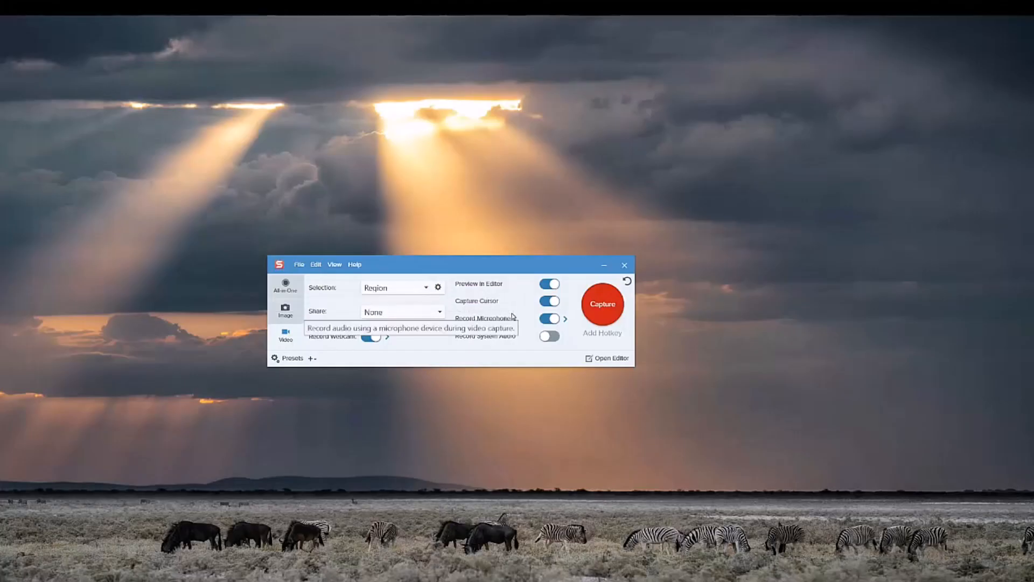
pyautogui.moveTo(434, 304)
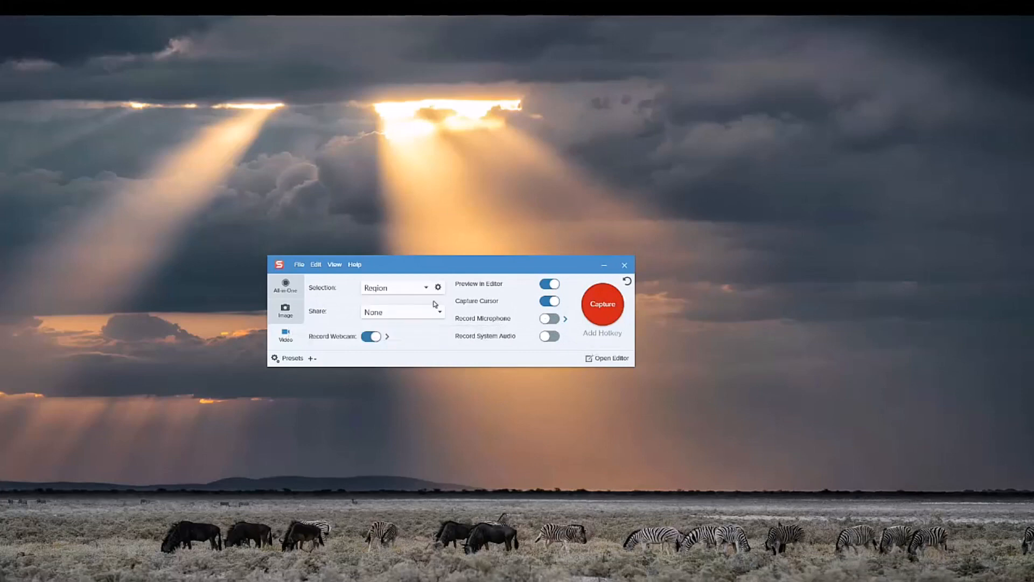
# - Turn Record Microphone off while keeping Record Webcam on
pyautogui.click(401, 312)
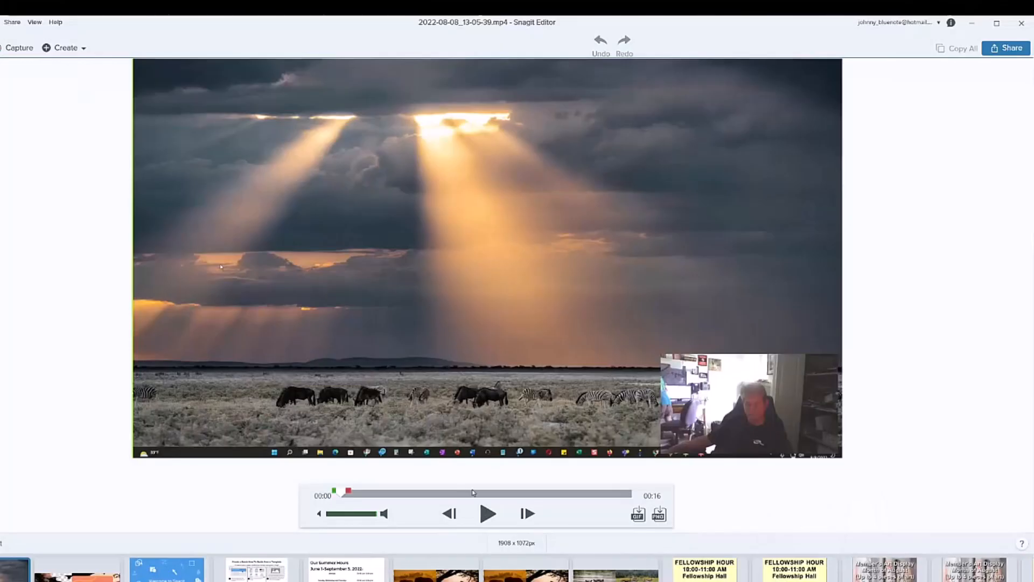
# - Play the zebra landscape webcam recording, then pause it
pyautogui.click(488, 513)
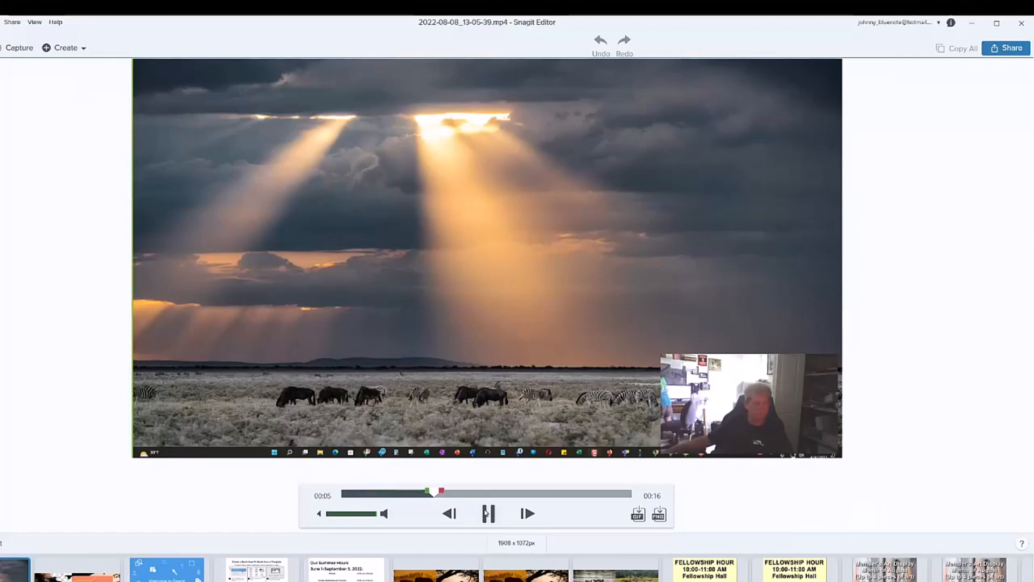
pyautogui.click(489, 513)
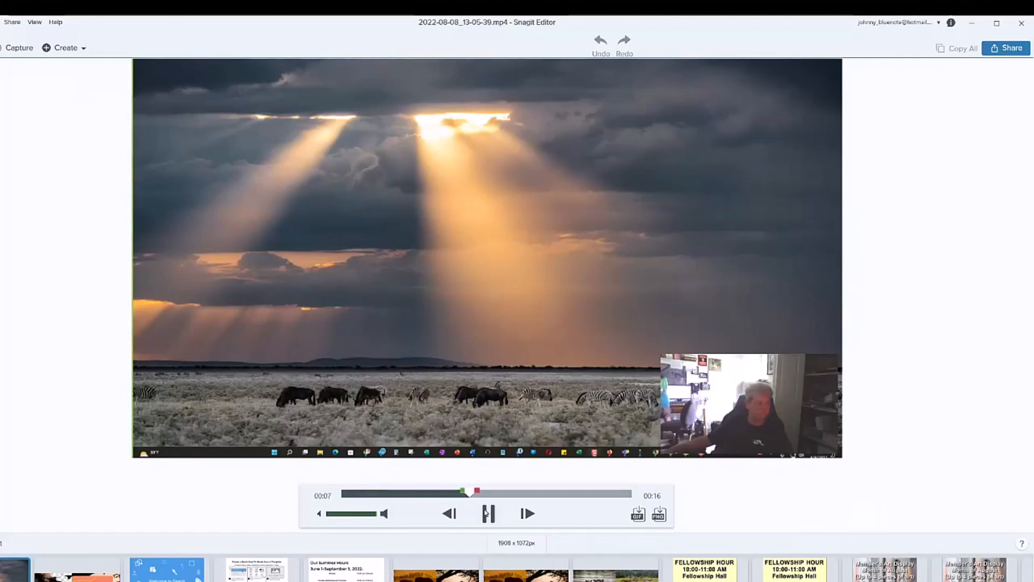